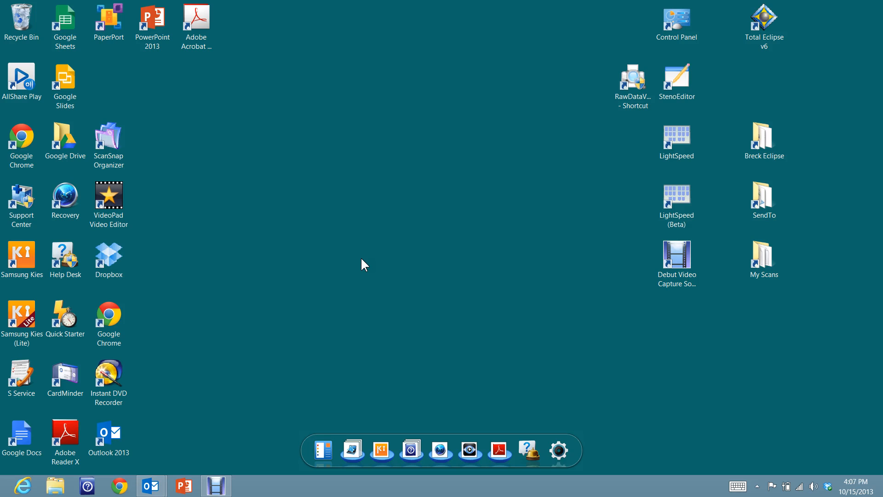
mouse_move(798, 166)
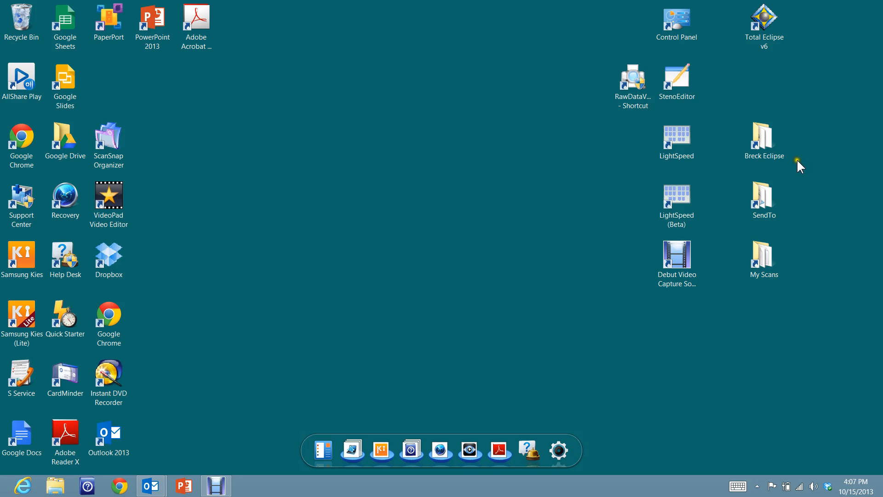
Open the Breck Eclipse desktop shortcut, then close its folder window.
left_click(764, 141)
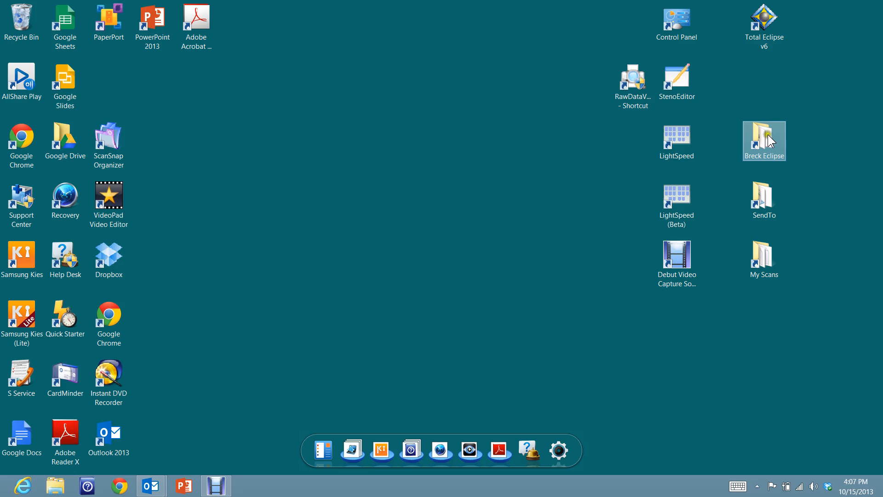
mouse_move(768, 140)
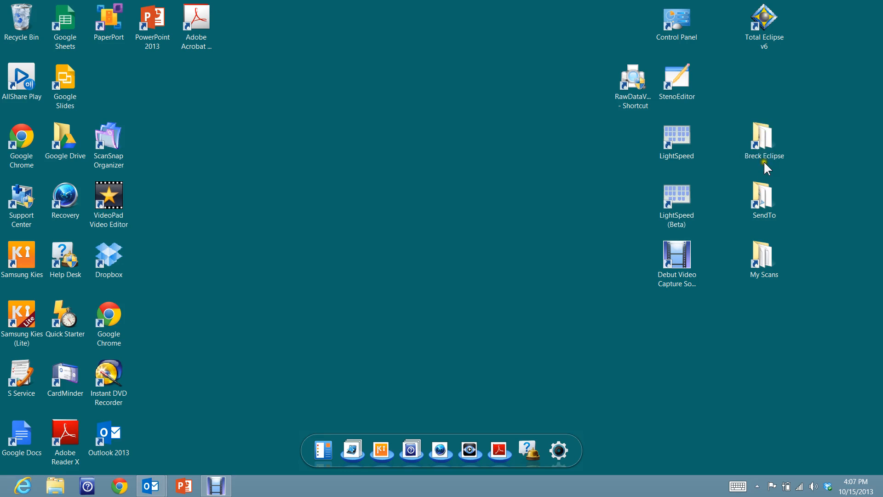
left_click(764, 138)
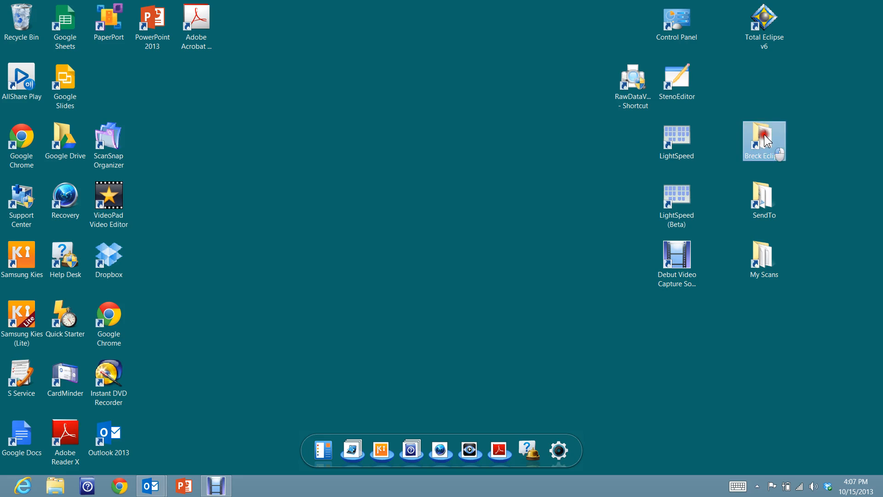
double_click(764, 138)
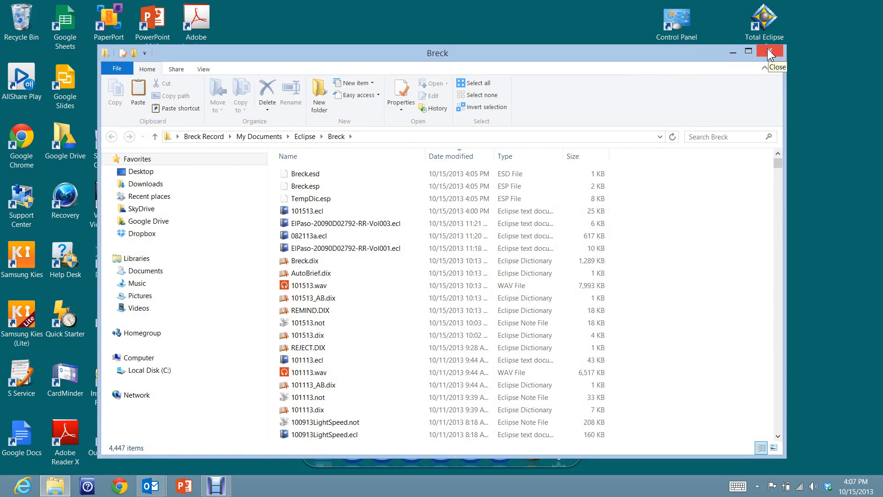
left_click(770, 52)
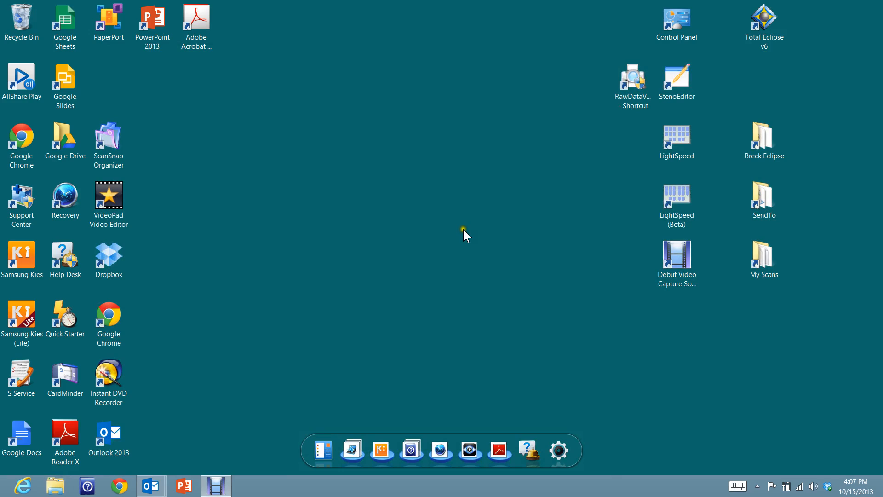
mouse_move(438, 241)
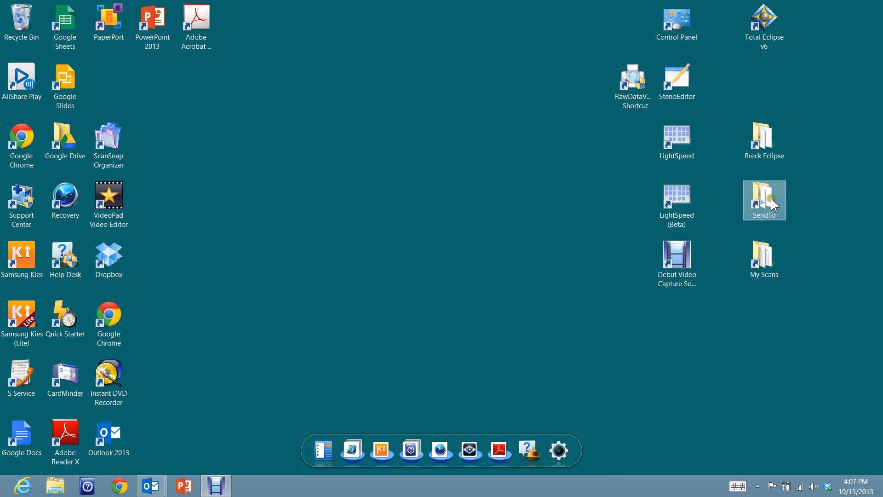
mouse_move(764, 260)
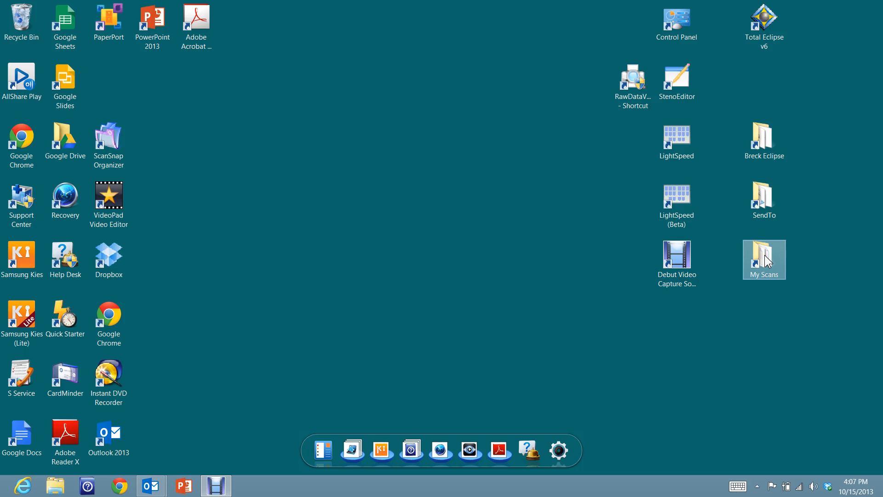
Open the My Scans desktop shortcut and dismiss the Microsoft Store notification.
left_click(764, 140)
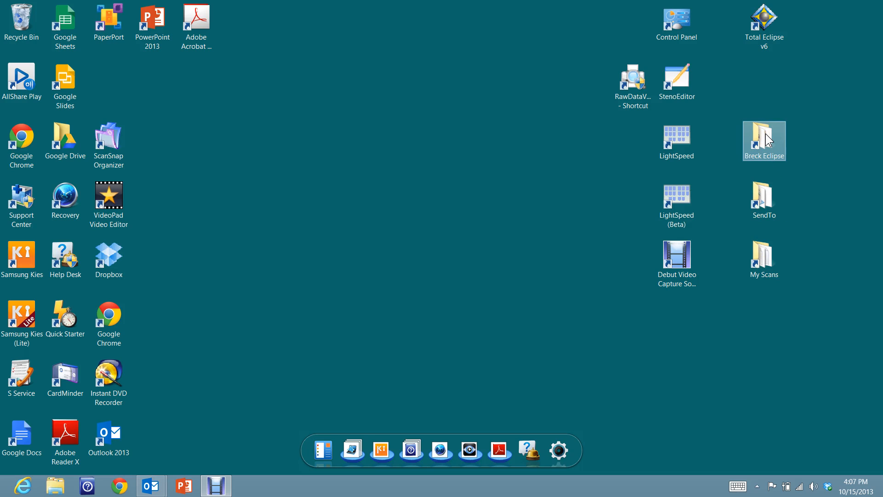
left_click(763, 259)
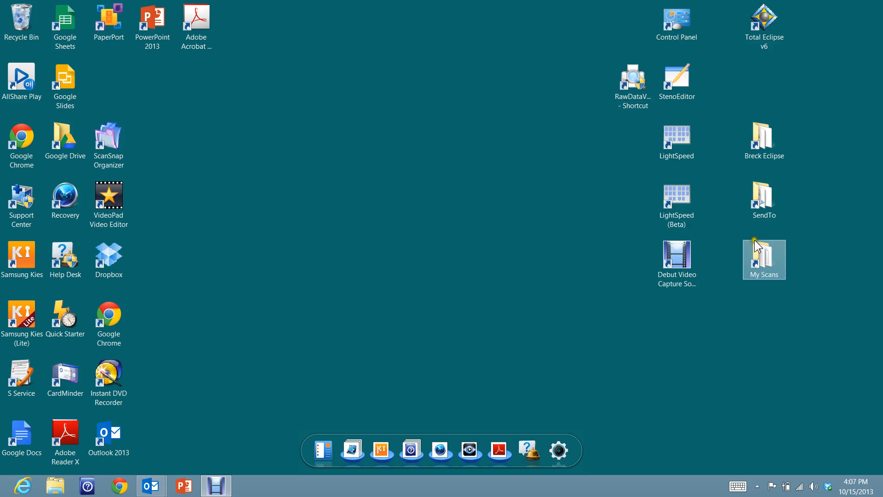
mouse_move(762, 263)
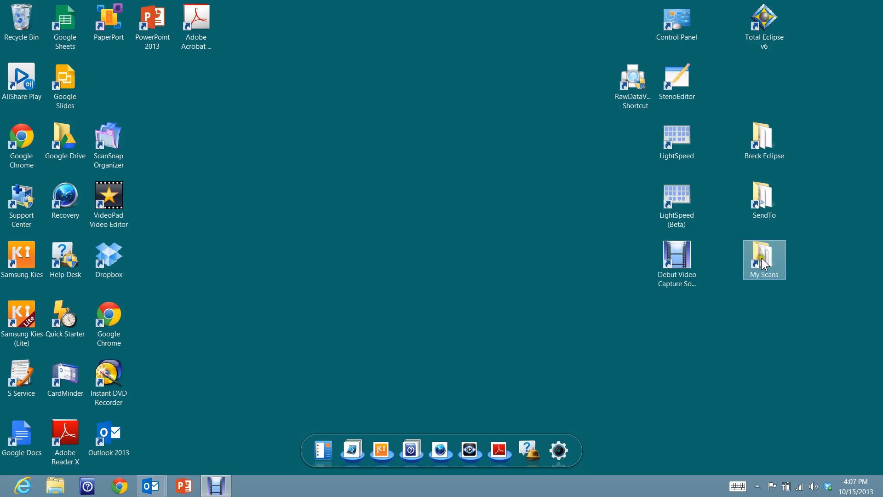
double_click(764, 254)
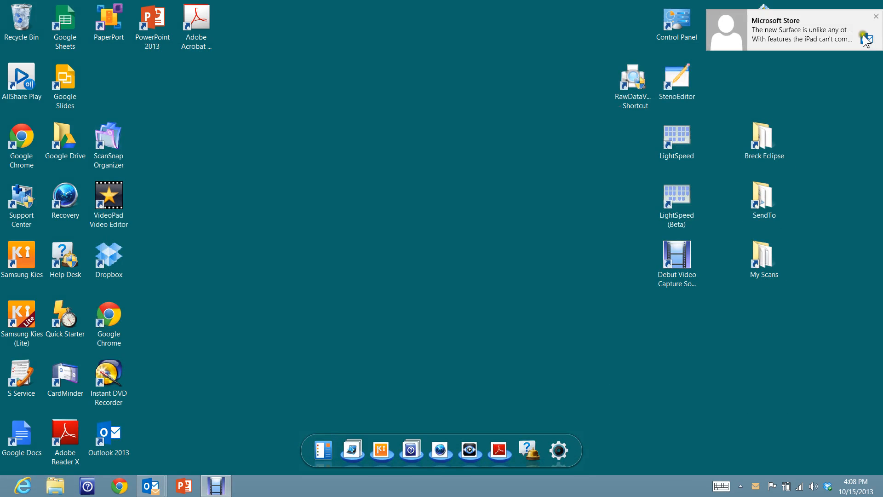
left_click(764, 259)
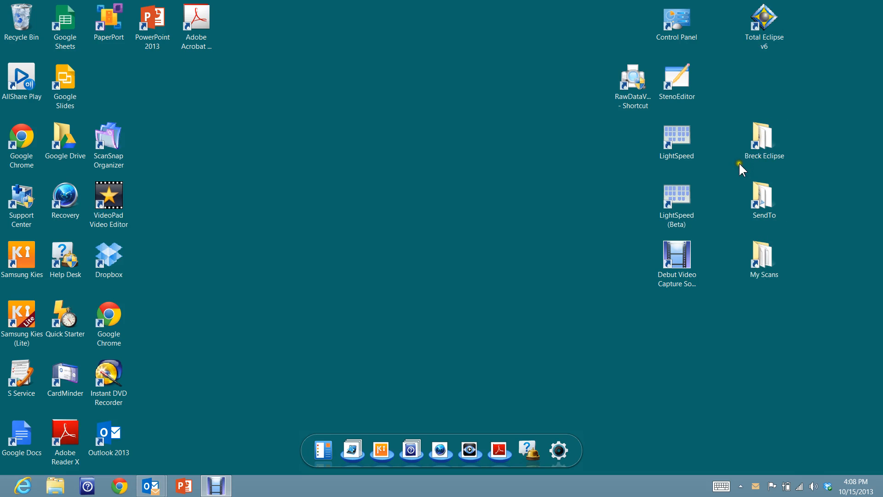
mouse_move(410, 188)
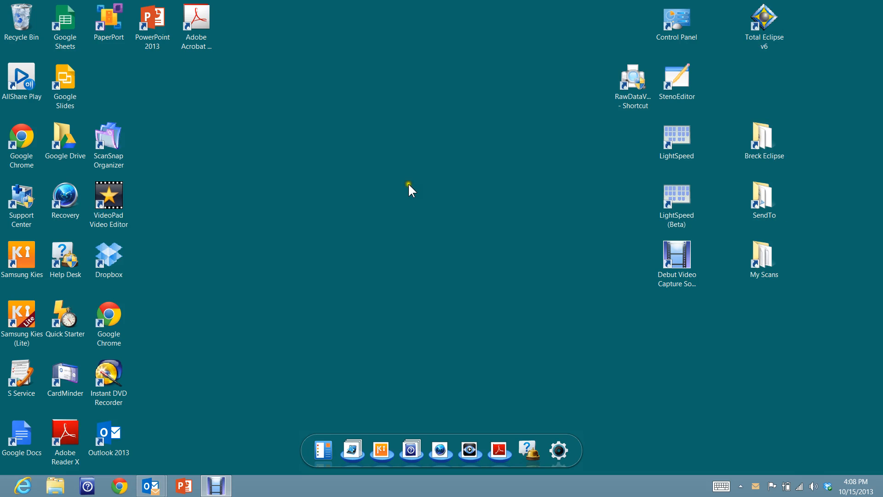
mouse_move(376, 205)
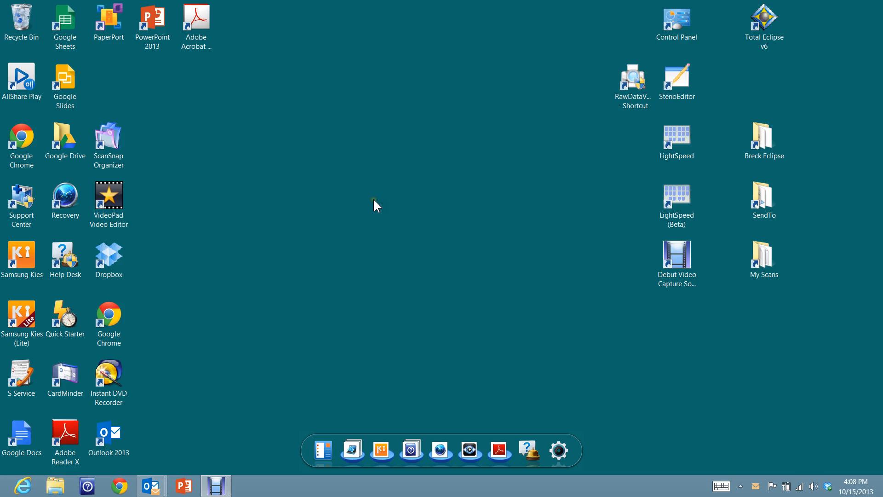
mouse_move(554, 210)
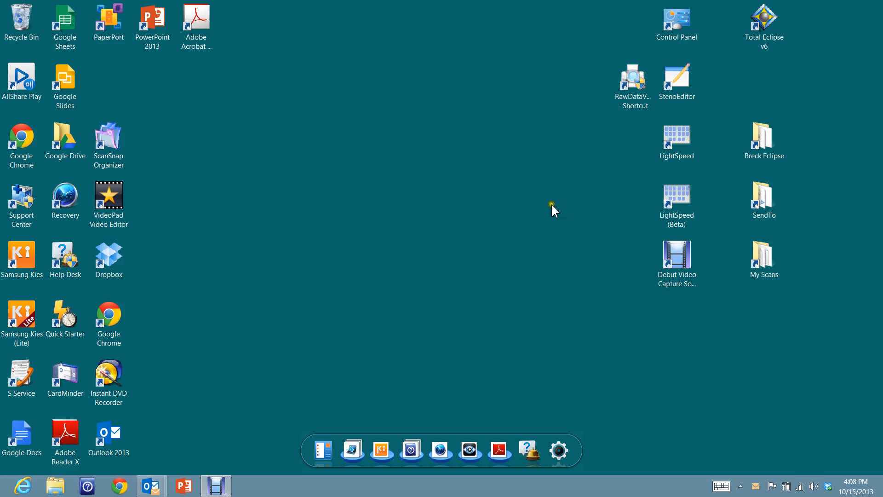
mouse_move(441, 142)
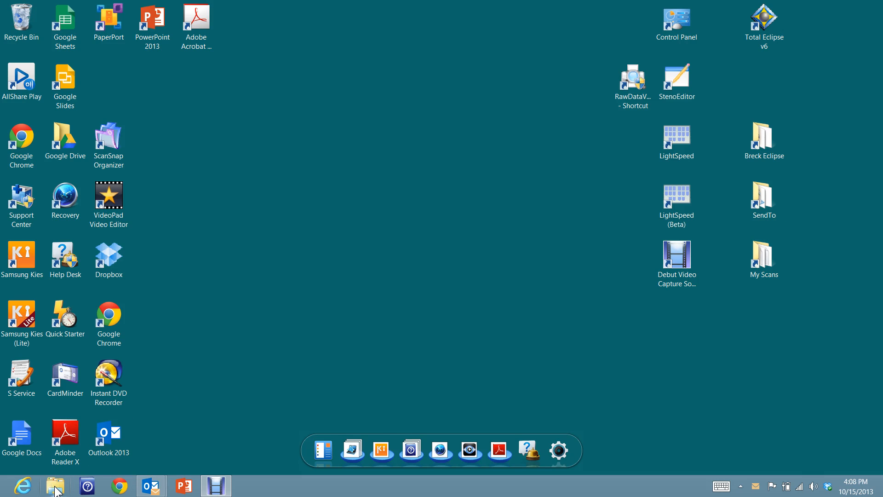
Browse Documents > Eclipse > Breck in File Explorer, show its full path, then minimize.
left_click(55, 485)
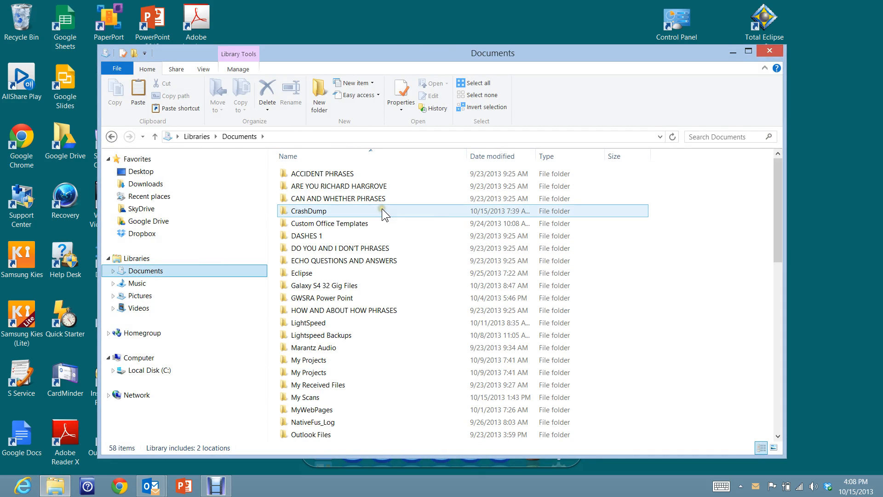
left_click(302, 273)
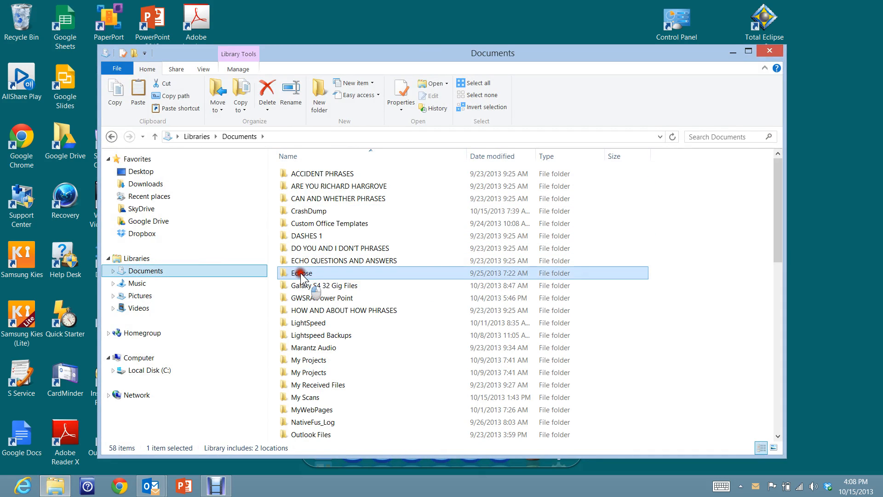
double_click(302, 273)
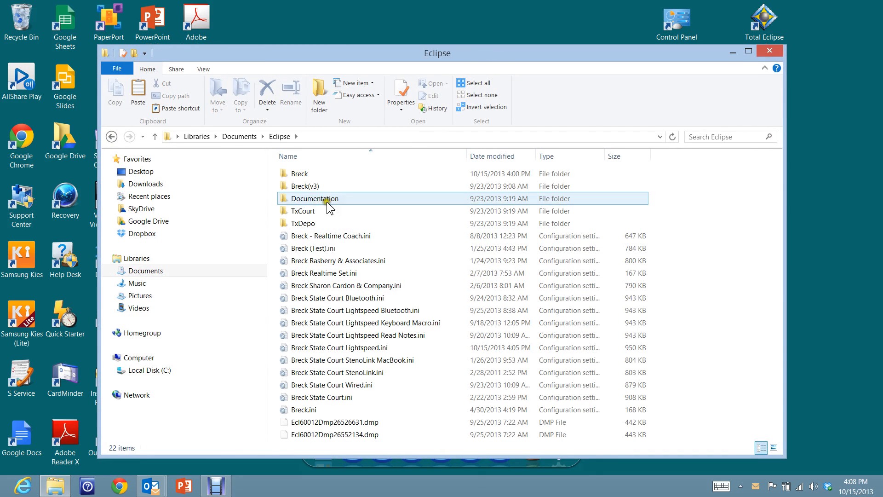
double_click(299, 173)
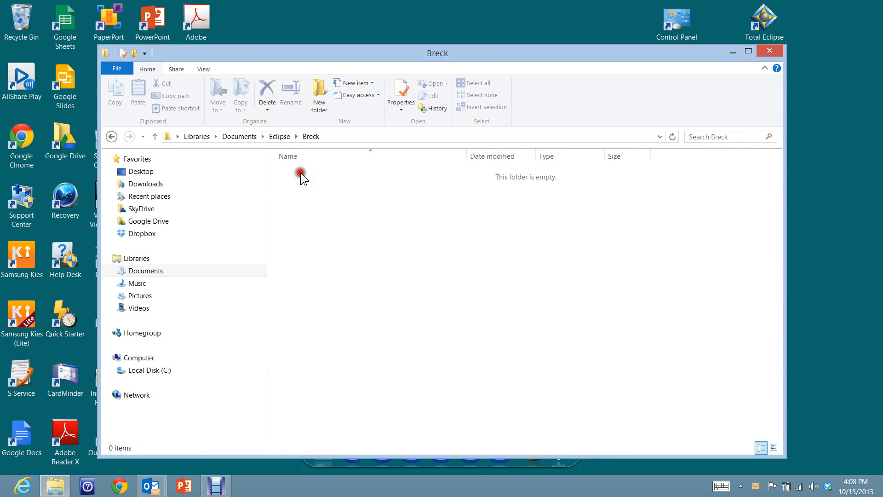
left_click(336, 347)
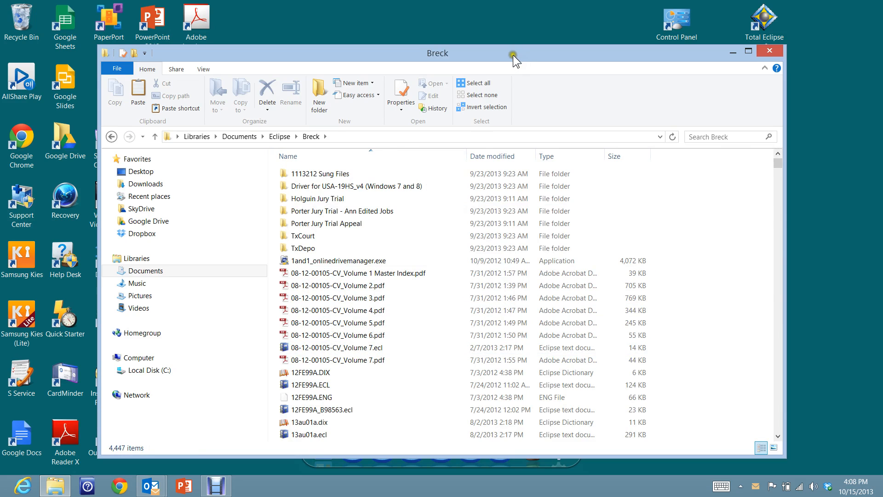
mouse_move(337, 139)
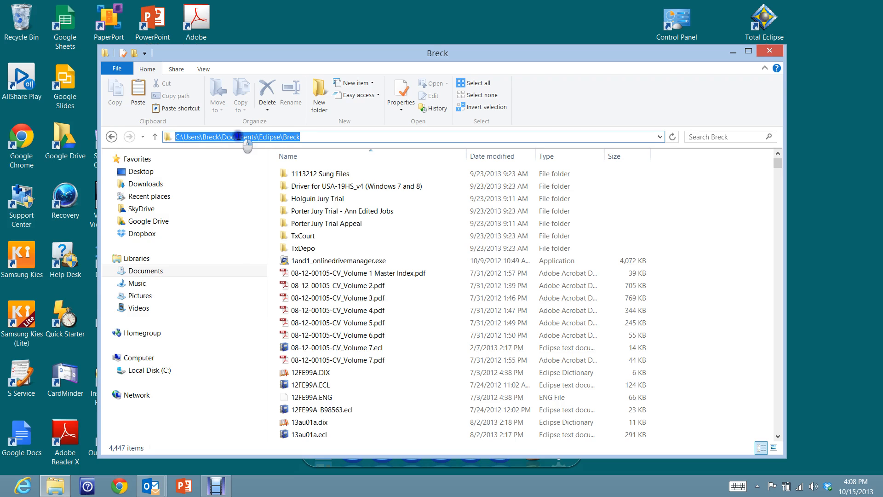
right_click(236, 136)
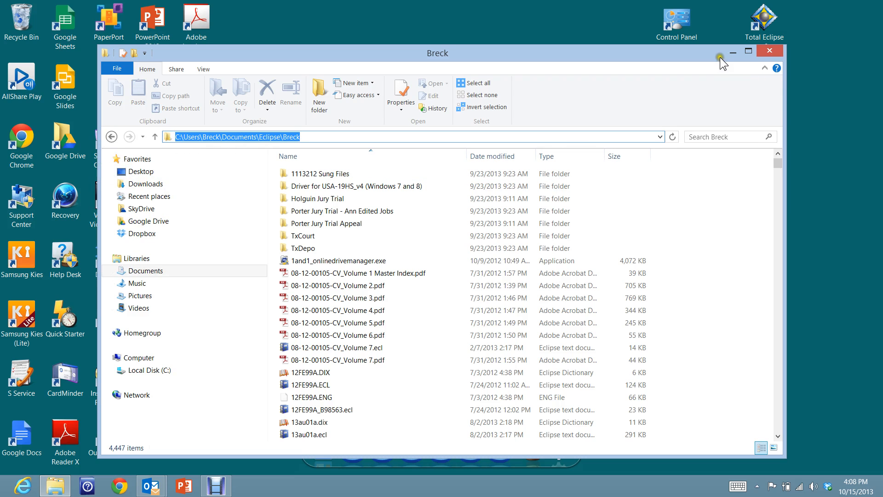
mouse_move(733, 51)
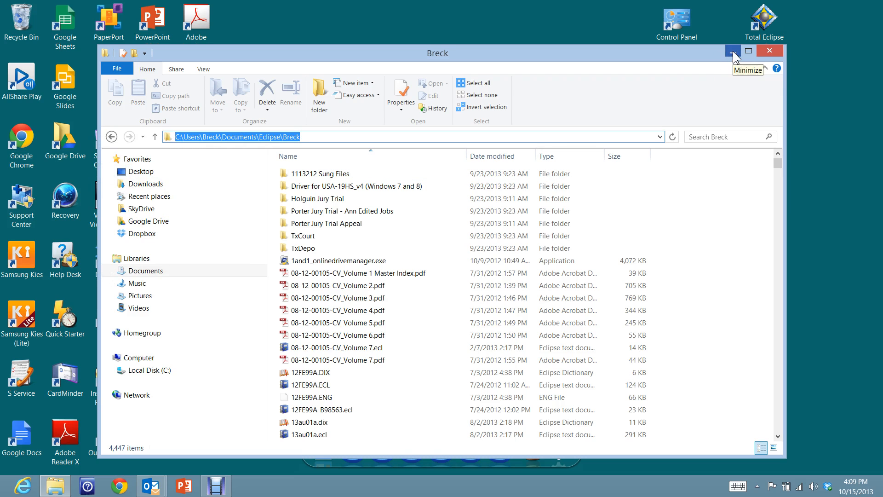
left_click(734, 51)
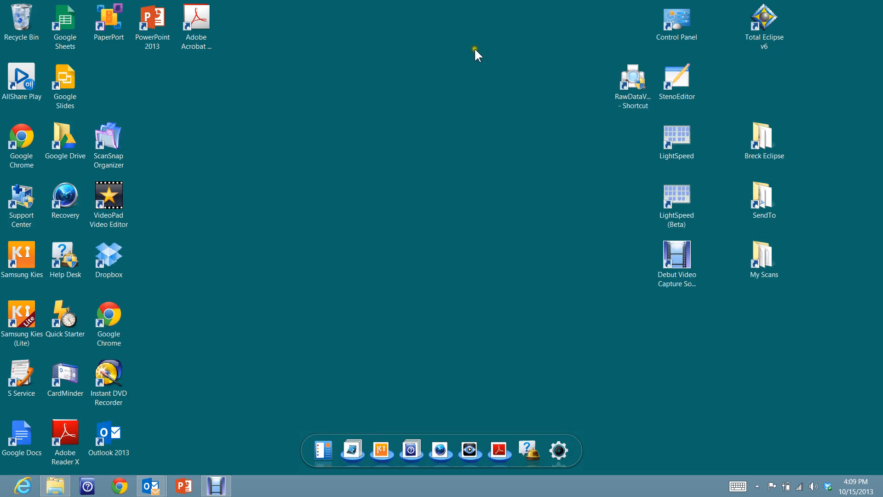
left_click(763, 141)
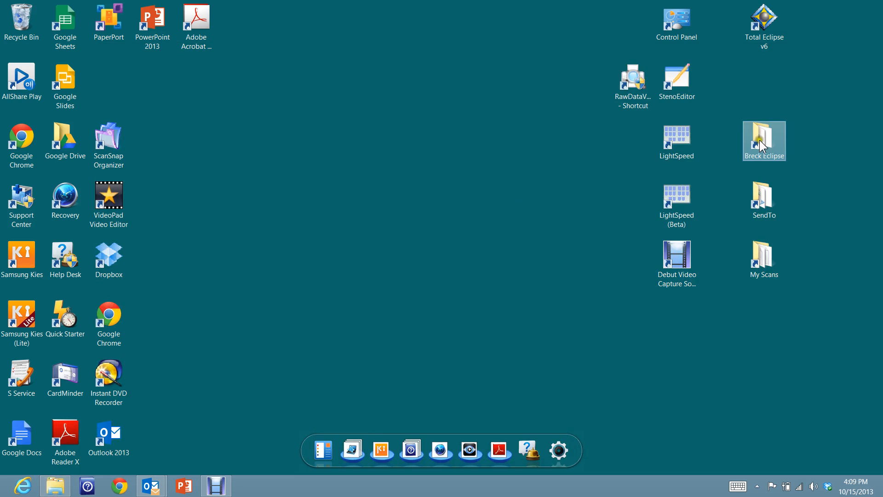
mouse_move(360, 196)
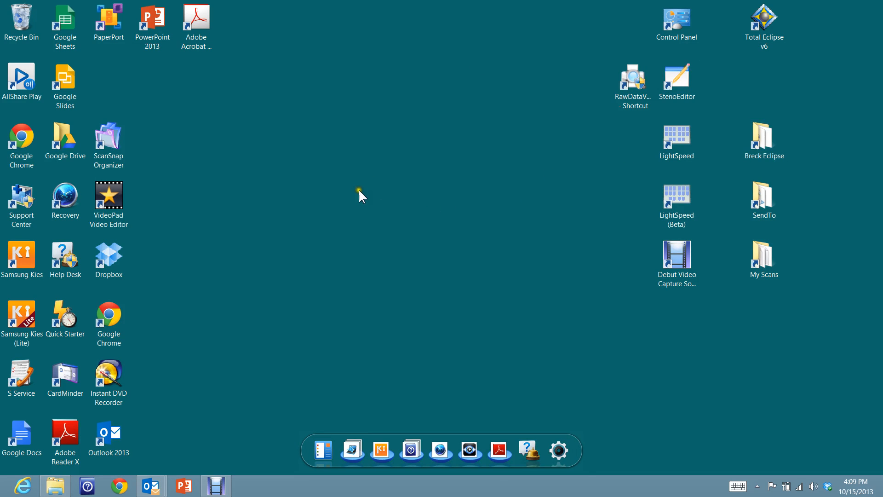
mouse_move(337, 184)
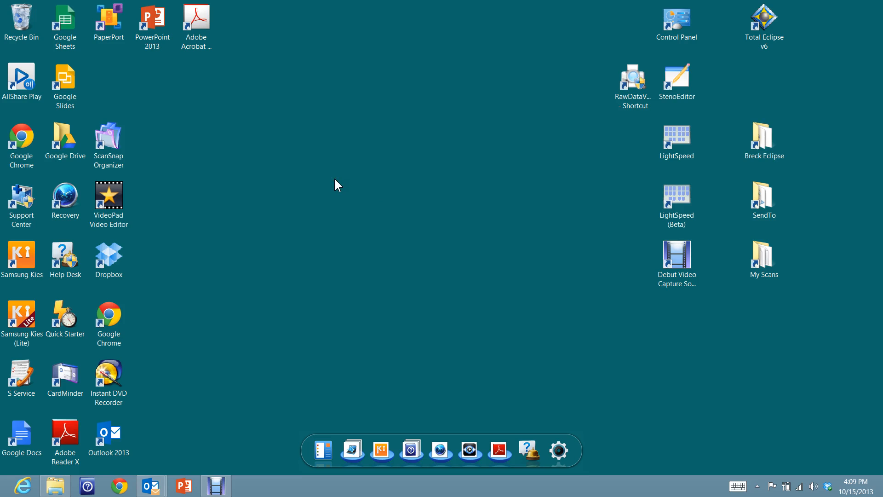
mouse_move(340, 196)
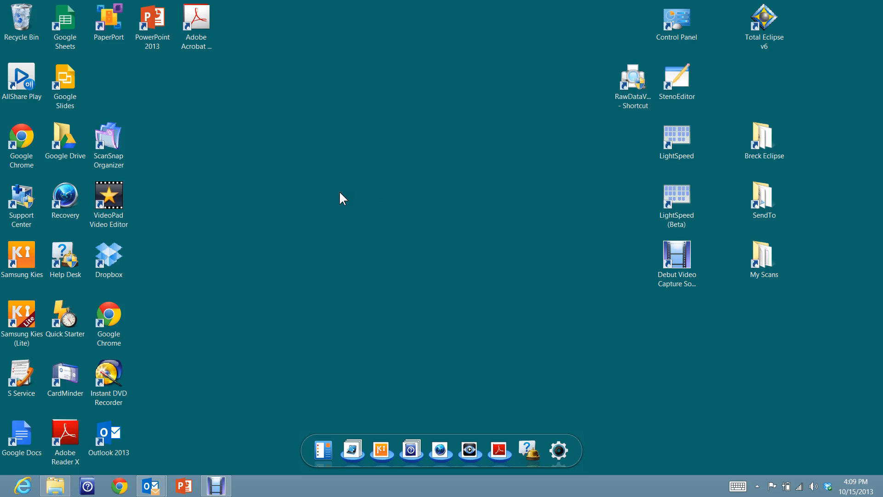
Launch the New Shortcut wizard from the desktop's New menu.
right_click(342, 198)
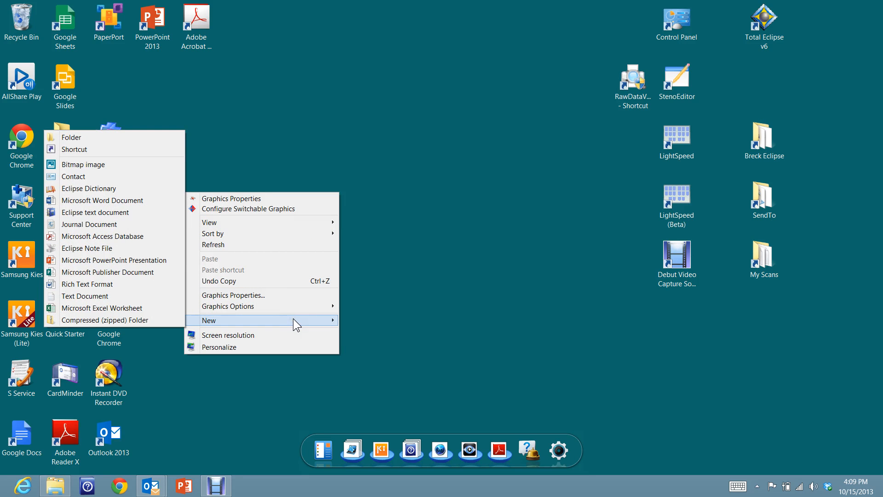
mouse_move(219, 320)
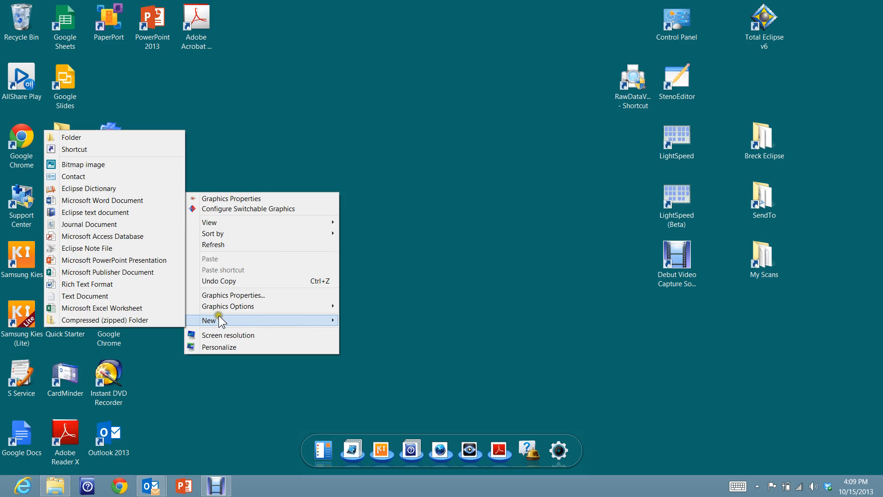
mouse_move(73, 149)
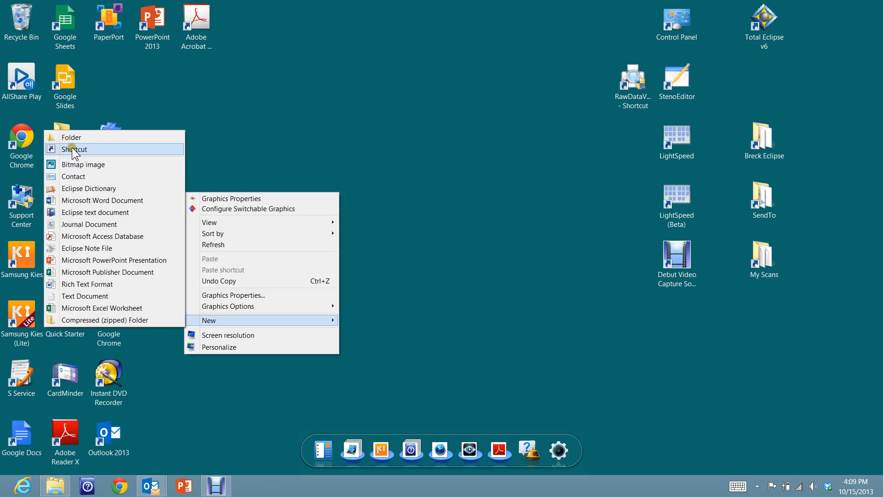
left_click(75, 148)
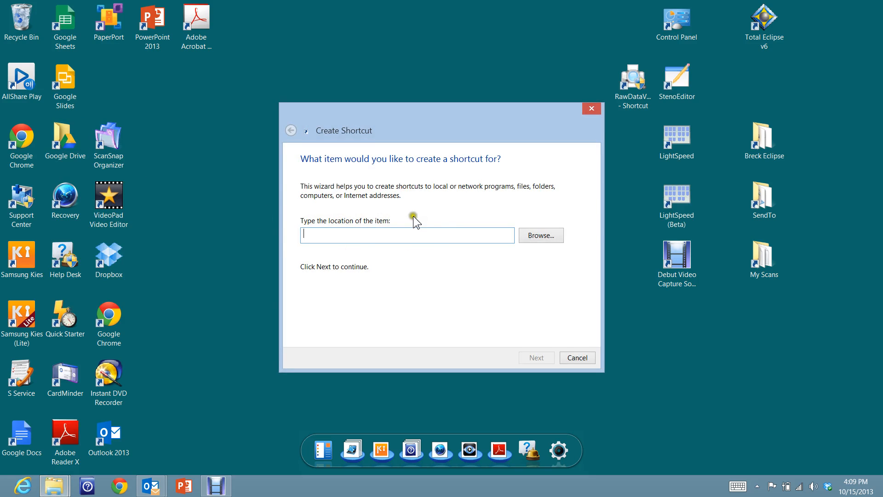
mouse_move(408, 256)
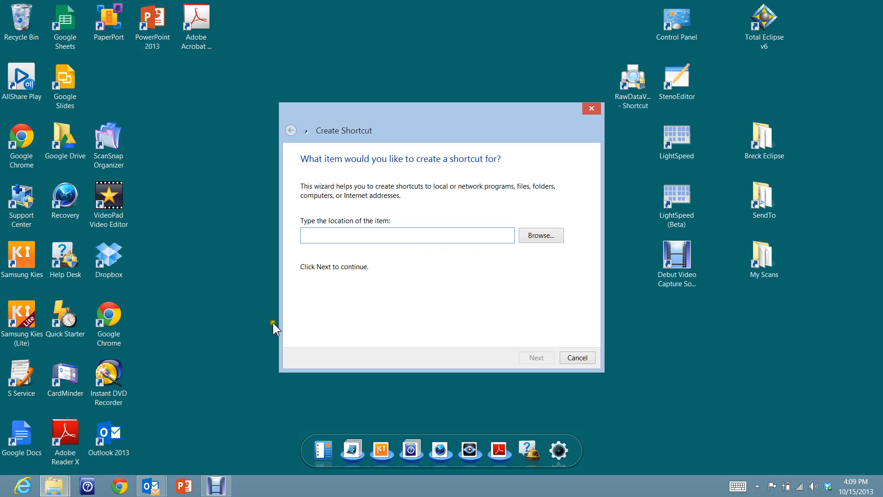
mouse_move(53, 486)
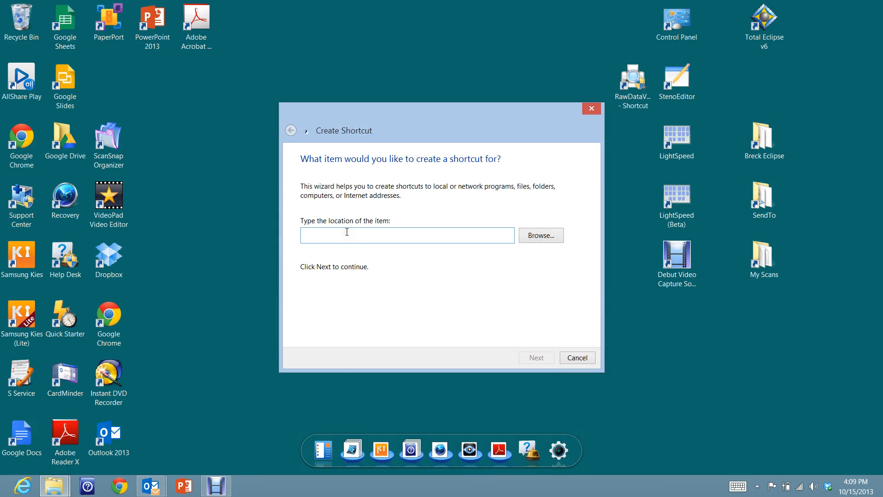
Create a shortcut to the pasted Breck folder path named 'Breck Example', then select it.
right_click(407, 235)
type("C:\\Users\\Breck\\Documents\\Eclipse\\Breck")
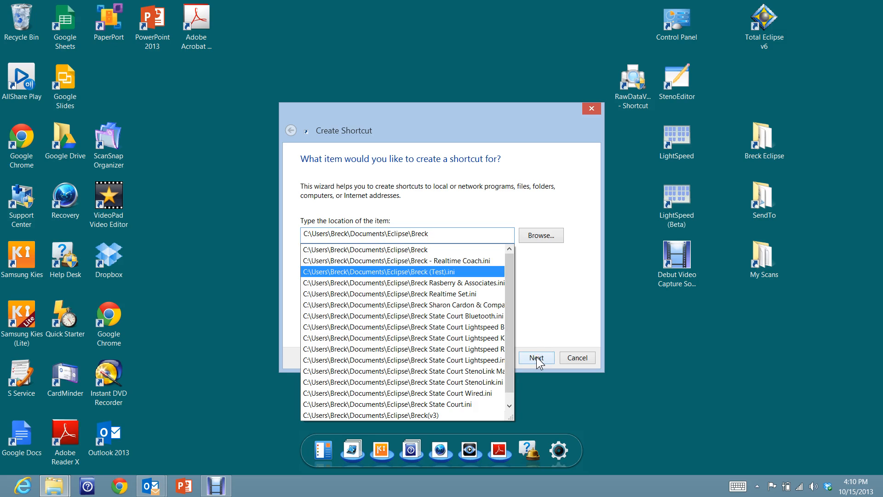
left_click(535, 357)
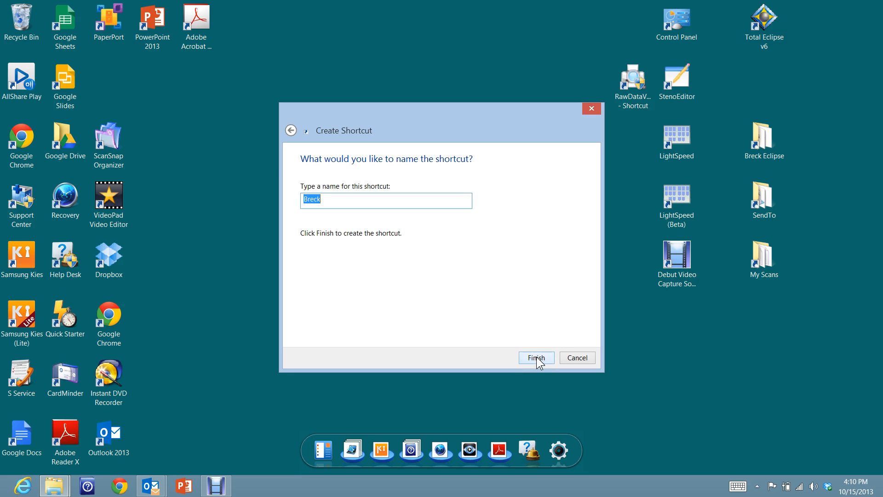
mouse_move(495, 292)
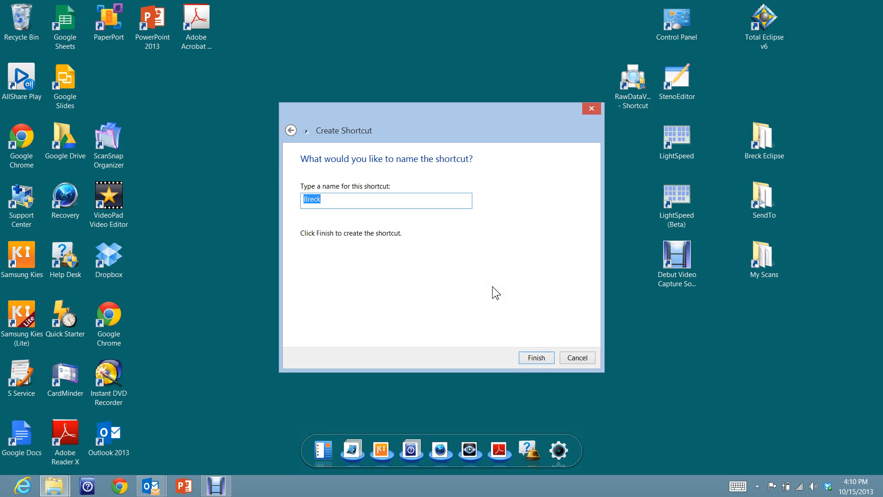
type("B")
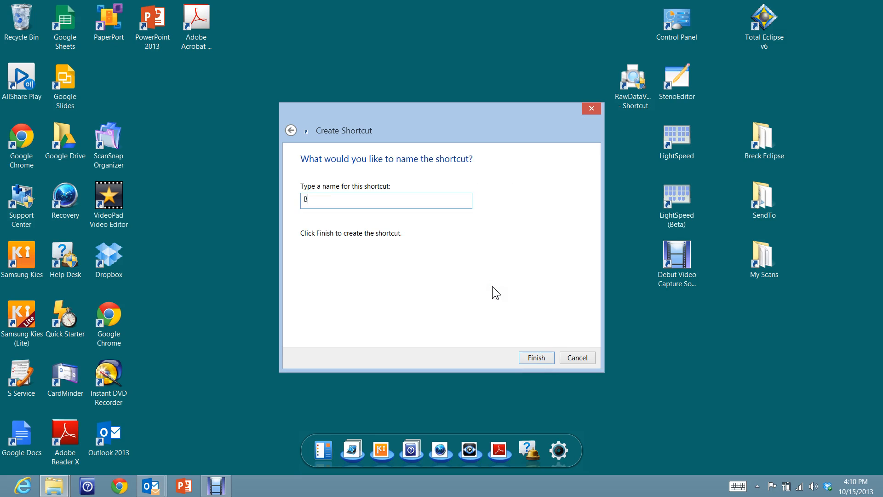
type("reck Ex")
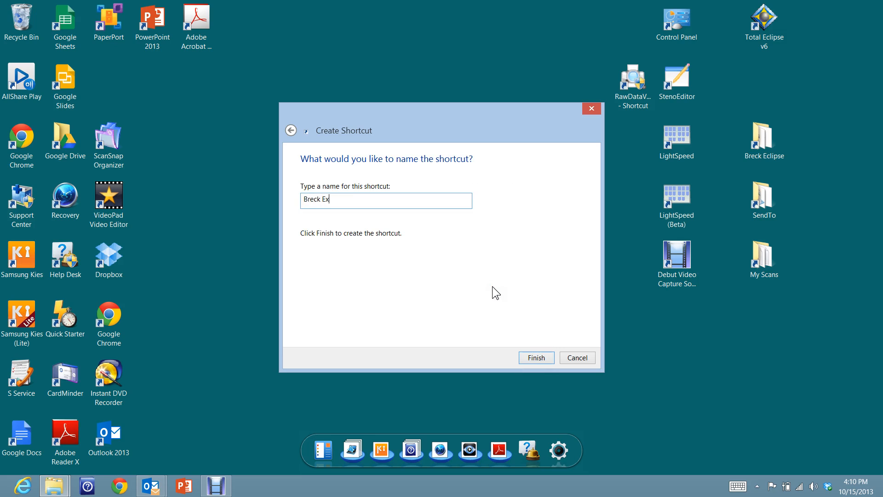
type("ample")
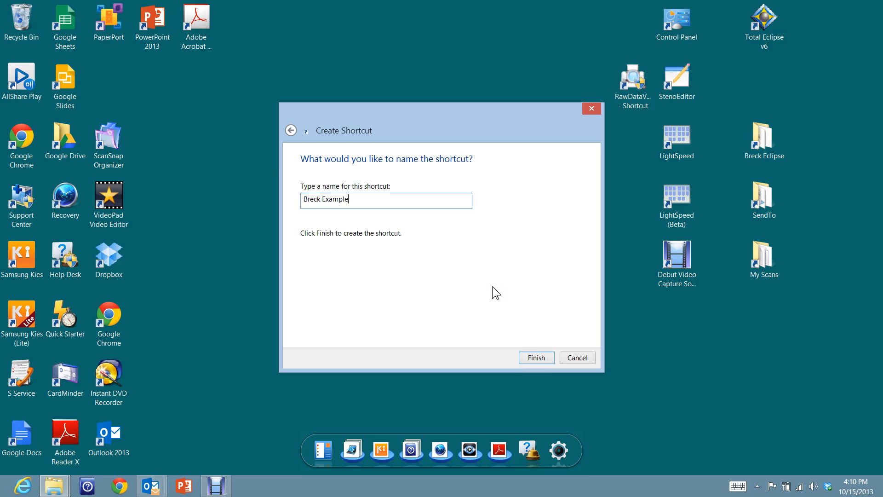
left_click(535, 358)
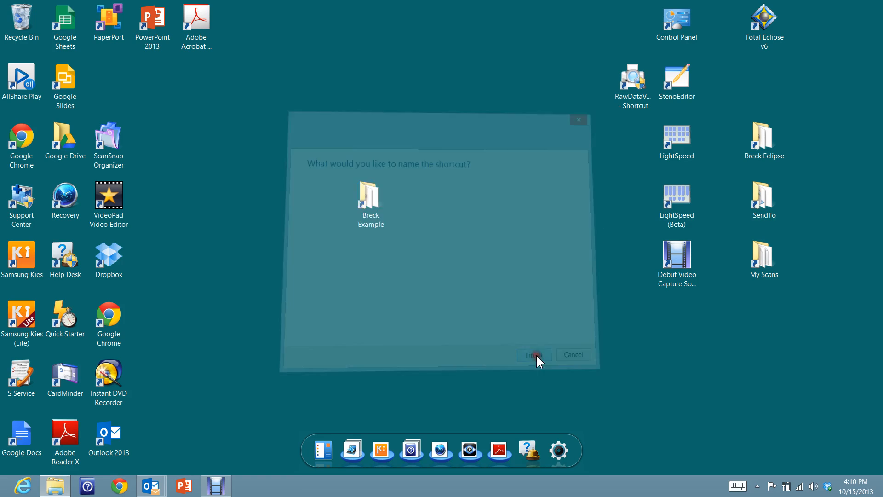
left_click(533, 354)
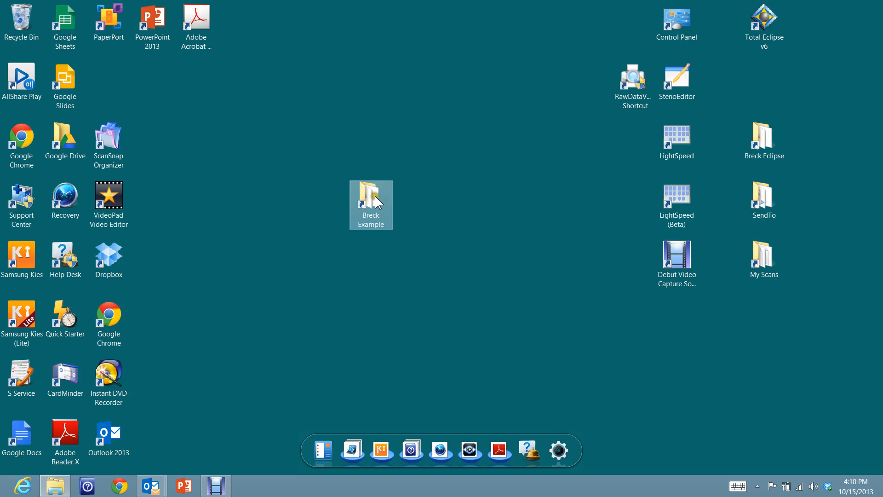
mouse_move(368, 200)
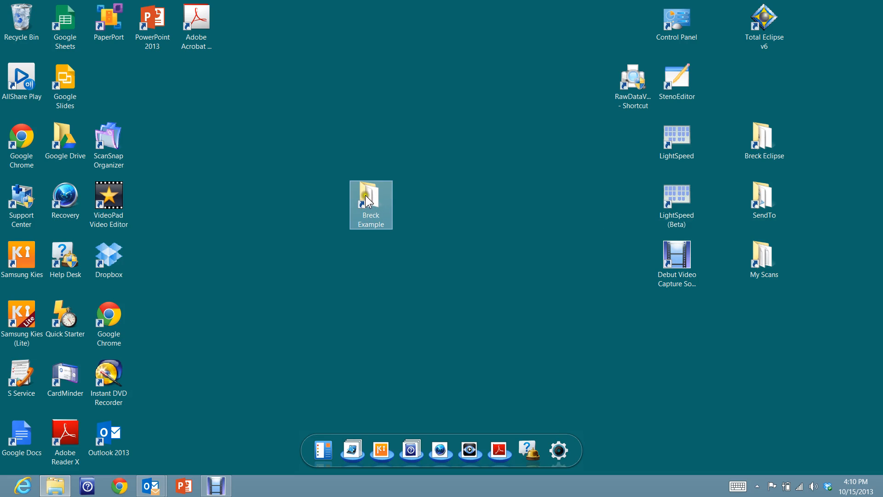
double_click(371, 201)
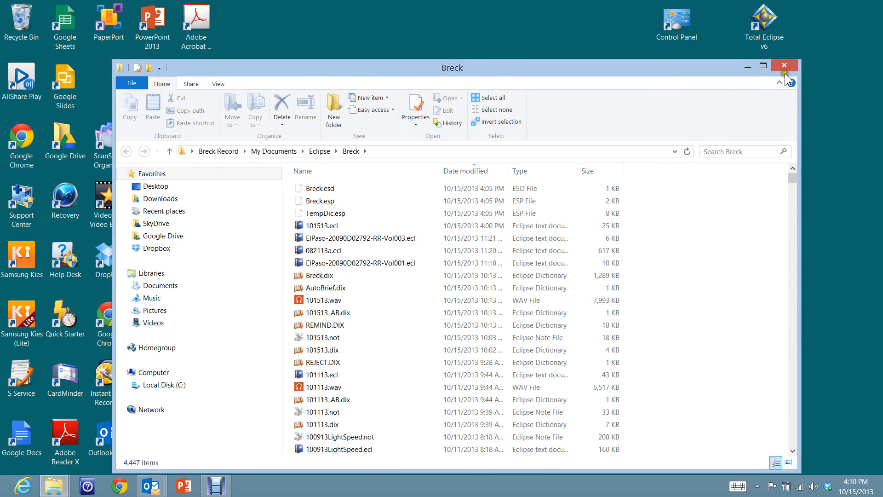
left_click(784, 65)
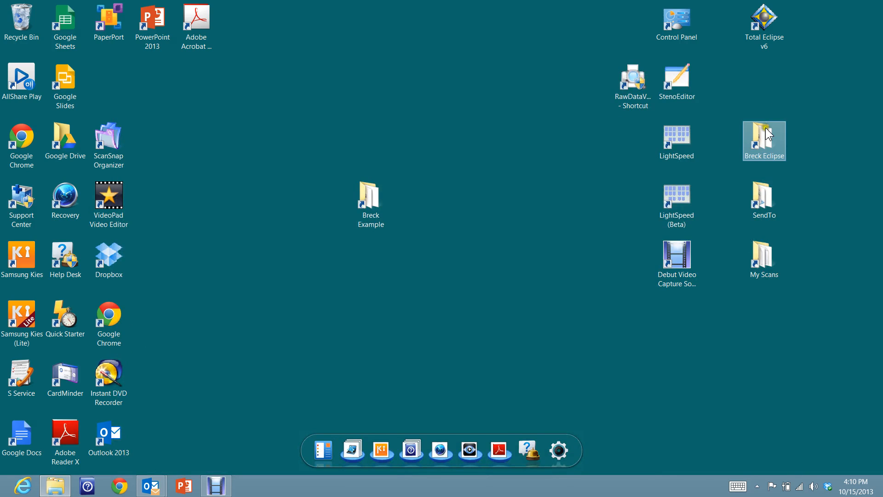
left_click(677, 204)
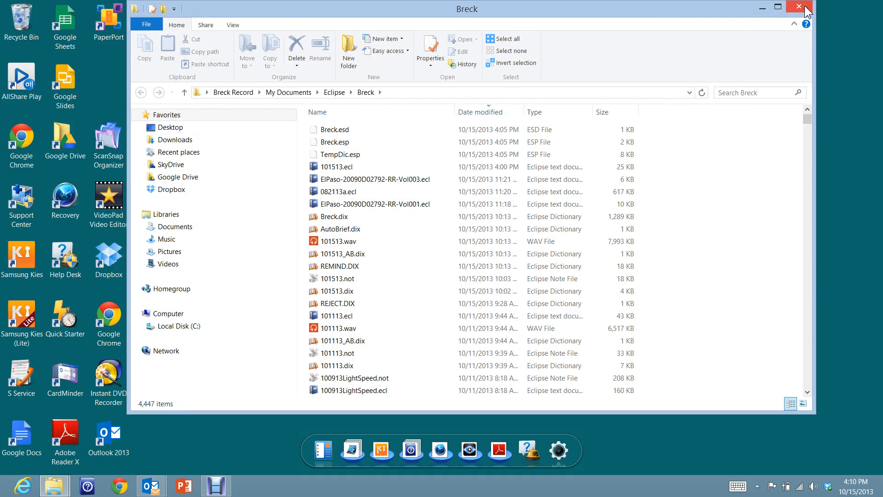
mouse_move(798, 6)
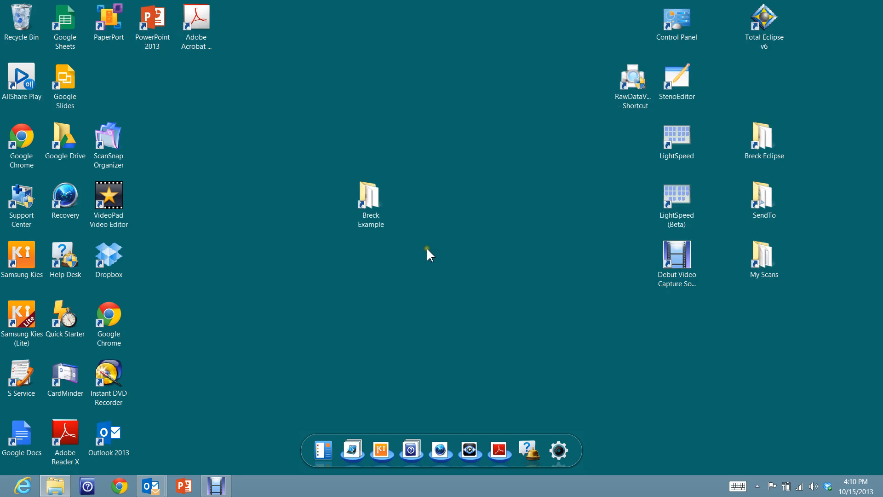
left_click(764, 138)
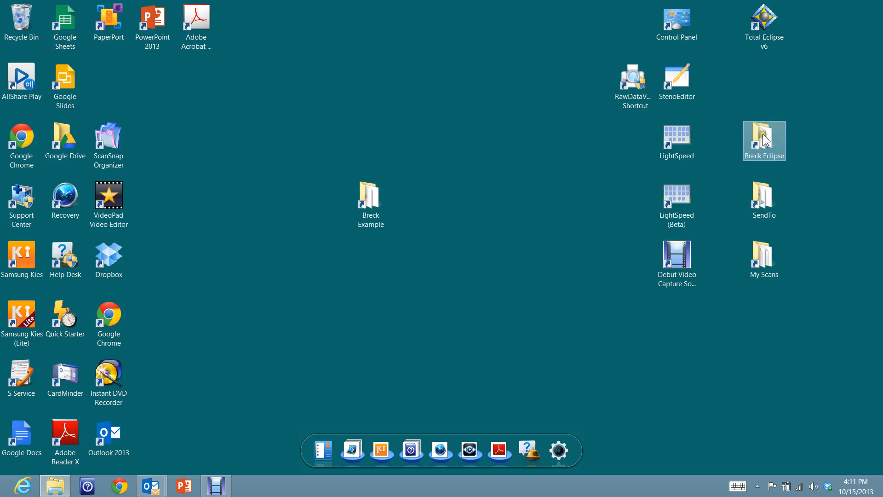
mouse_move(764, 259)
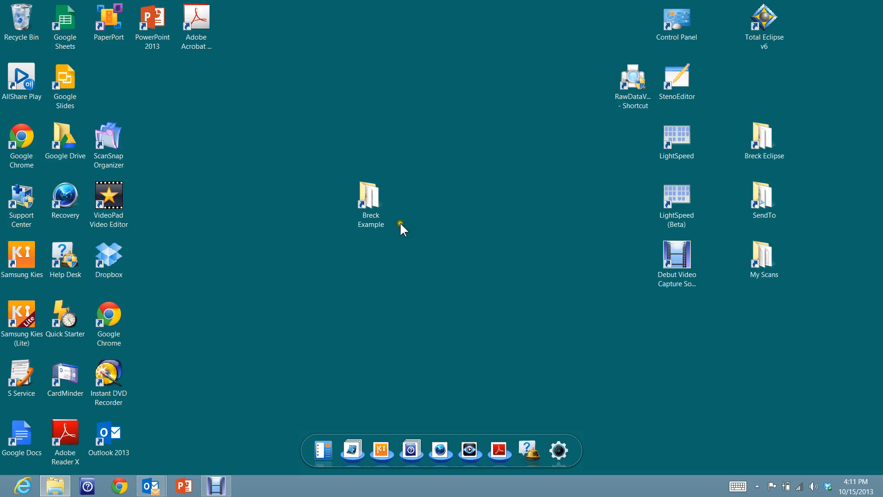
left_click(370, 198)
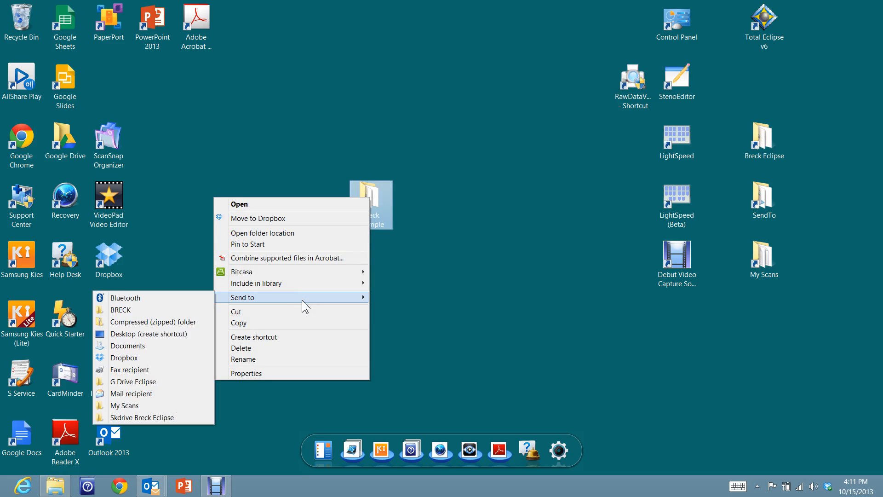
Delete the Breck Example shortcut and confirm moving it to the Recycle Bin.
left_click(241, 348)
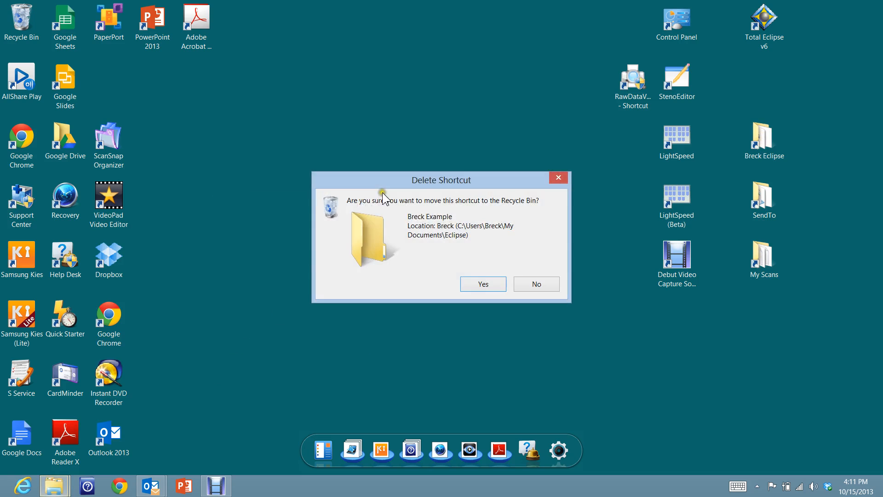
left_click(482, 284)
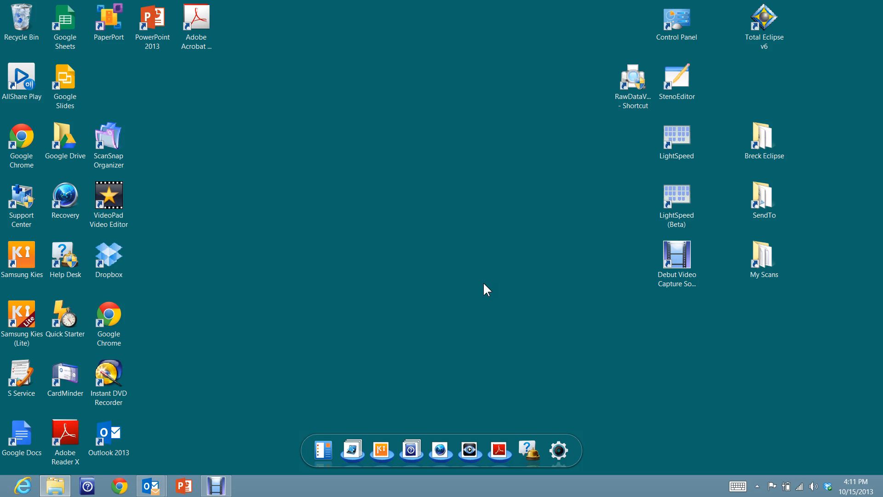
mouse_move(492, 251)
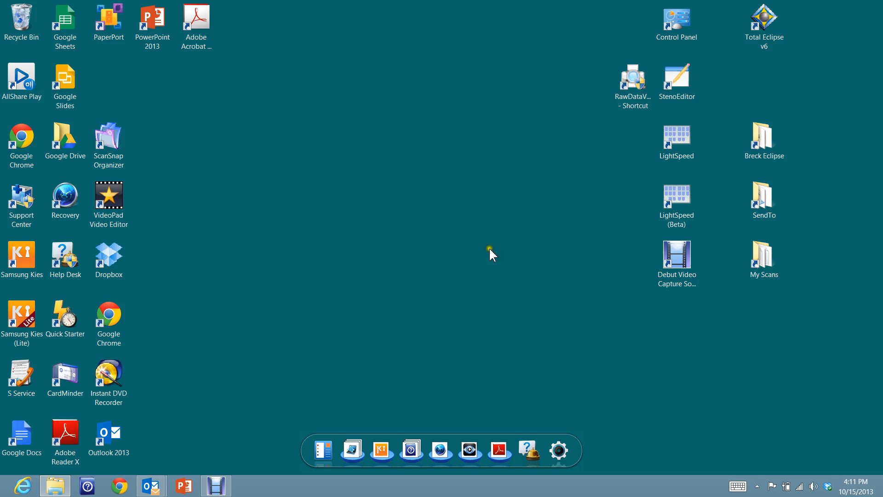
mouse_move(246, 194)
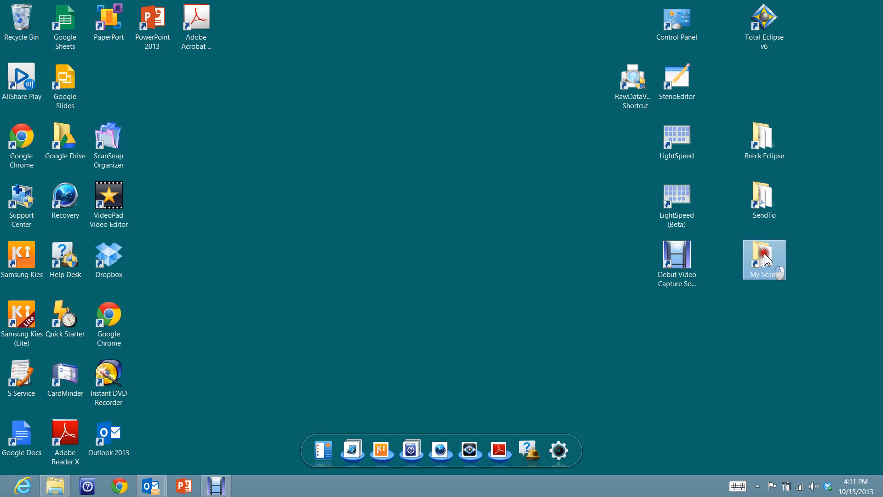
Open and close the My Scans folder, select its shortcut, and restore the Outlook message.
double_click(765, 259)
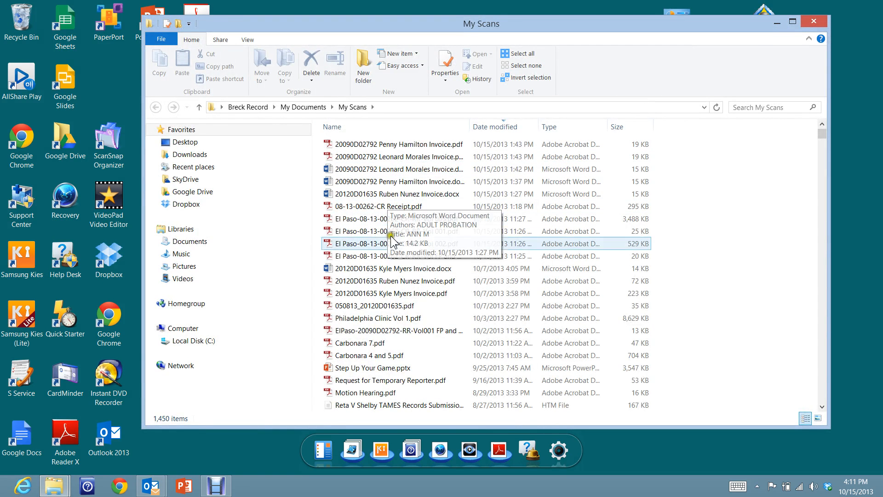
mouse_move(427, 110)
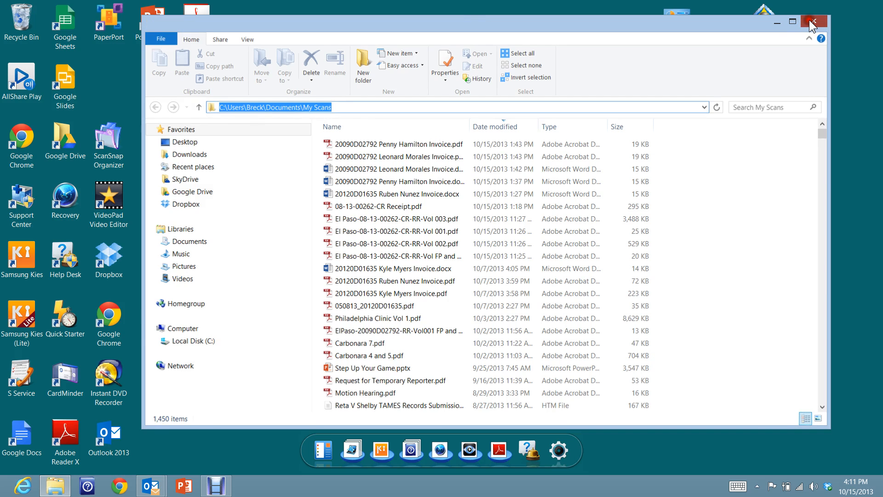
left_click(813, 22)
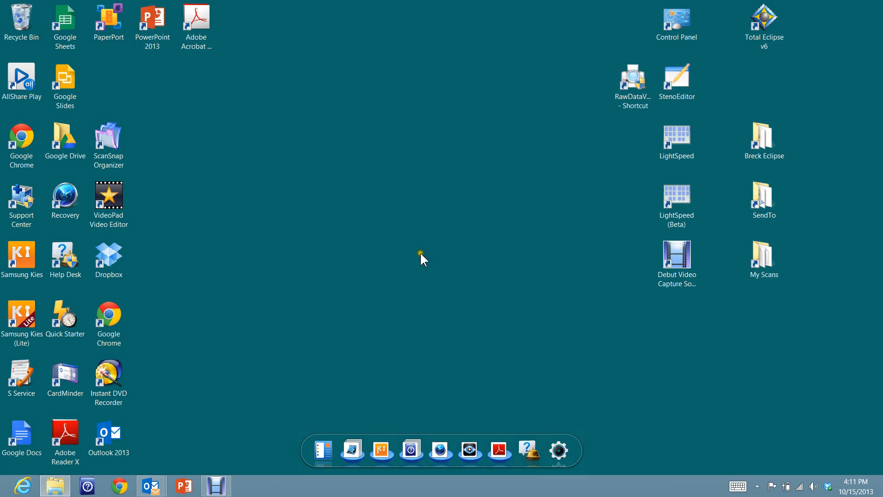
left_click(763, 256)
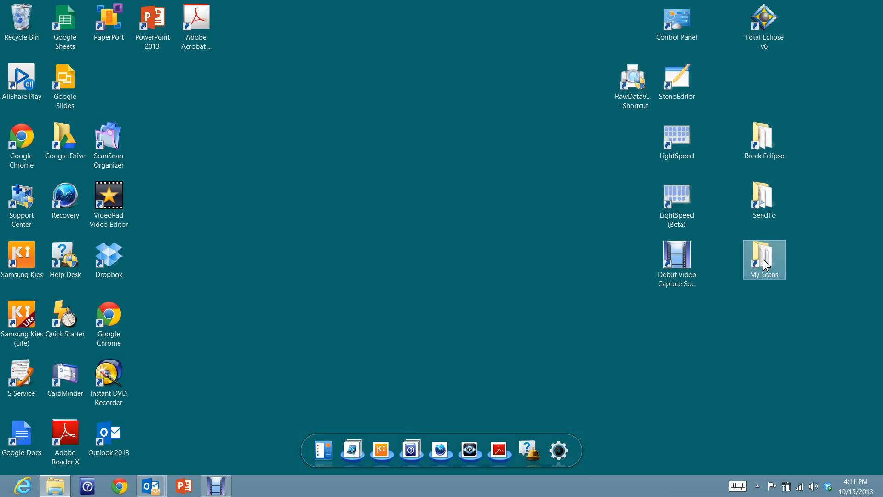
mouse_move(490, 297)
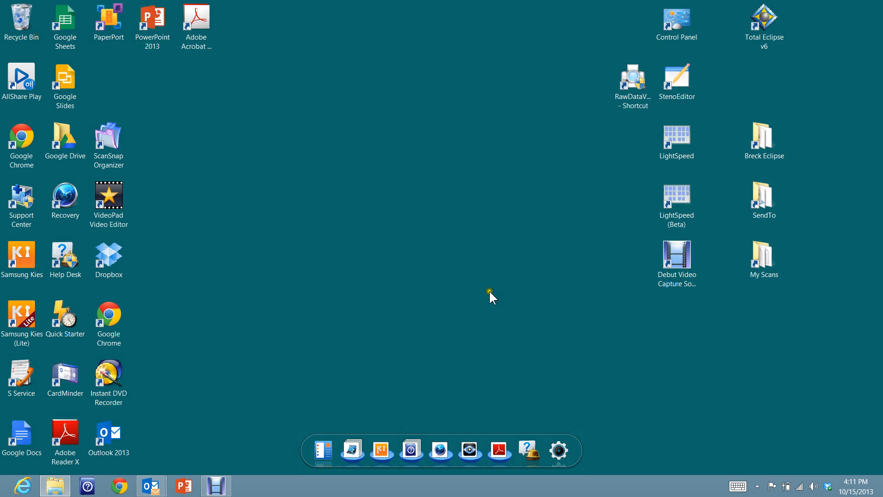
mouse_move(434, 257)
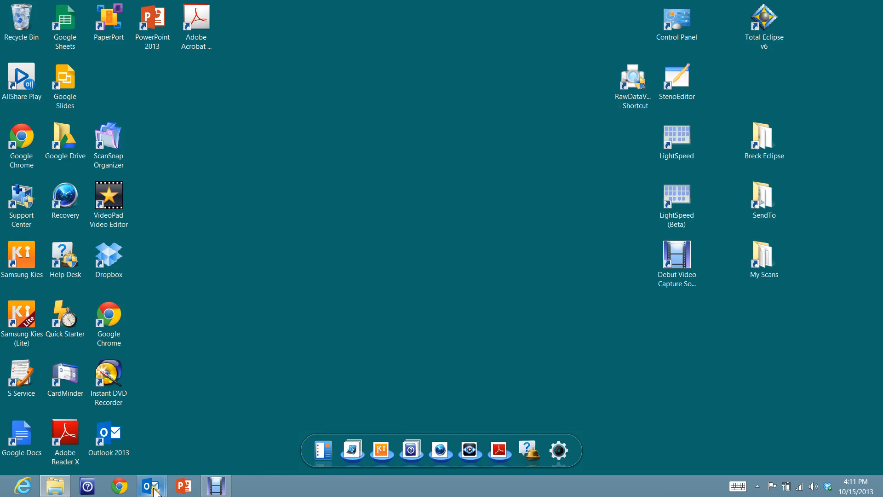
left_click(150, 486)
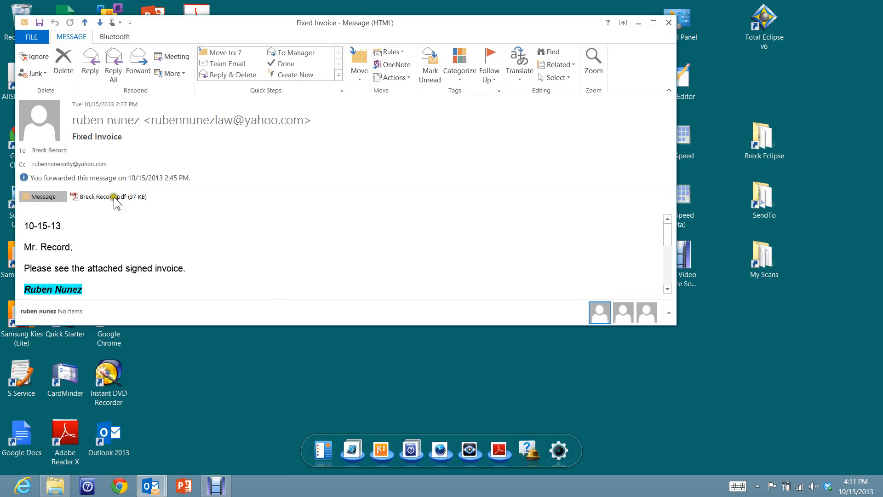
mouse_move(108, 196)
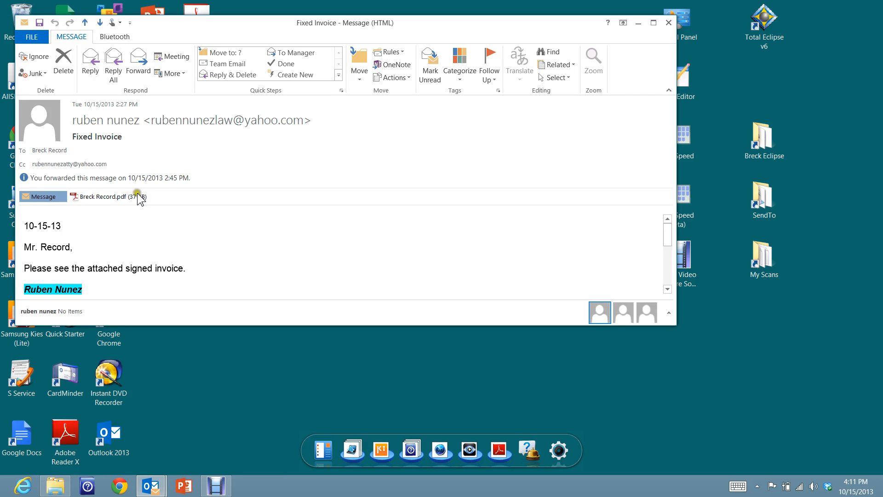
Open the context menu for the Breck Record PDF attachment.
right_click(105, 196)
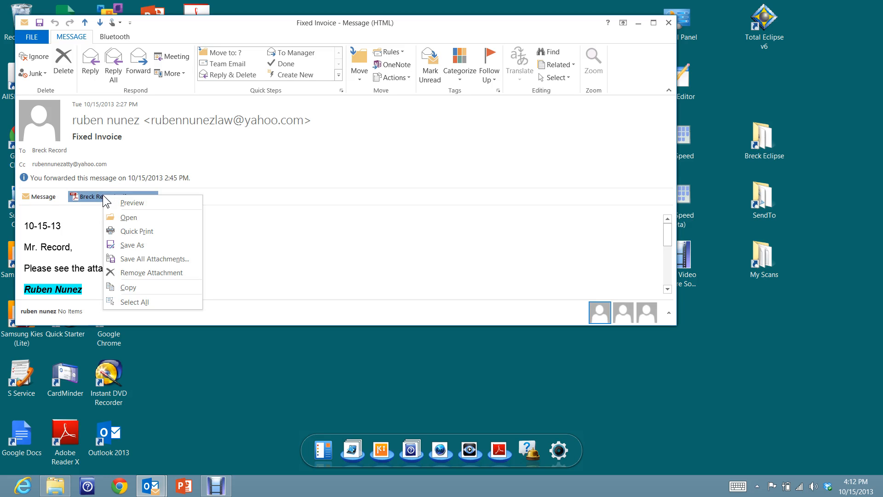
mouse_move(132, 244)
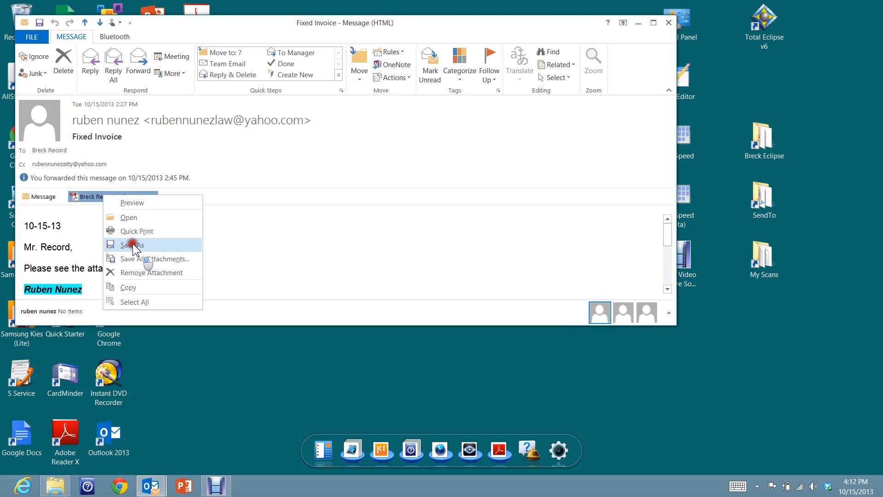
left_click(132, 245)
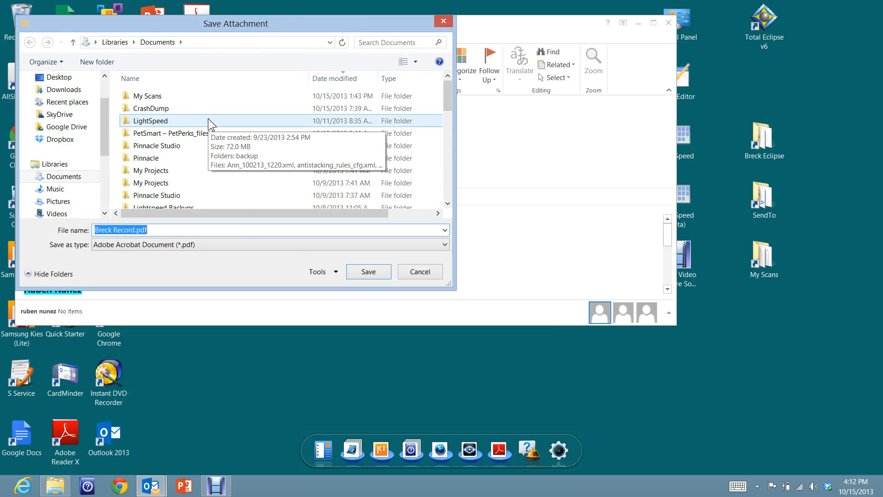
mouse_move(248, 195)
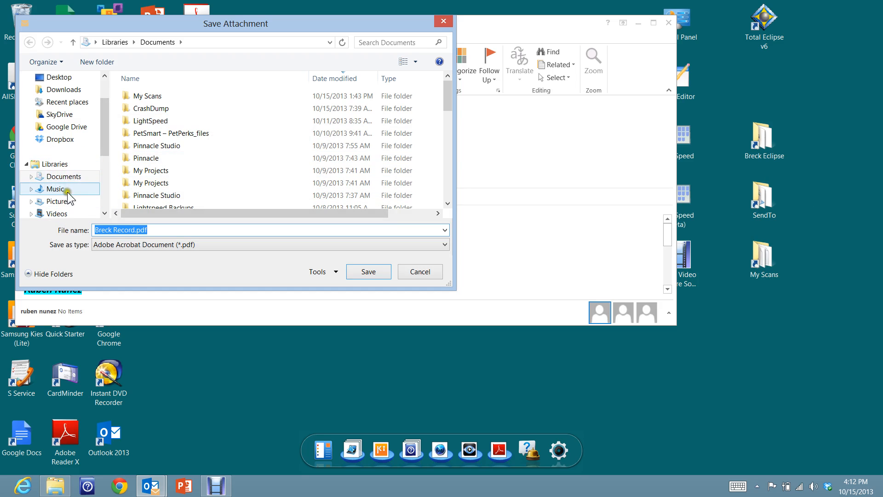
mouse_move(56, 214)
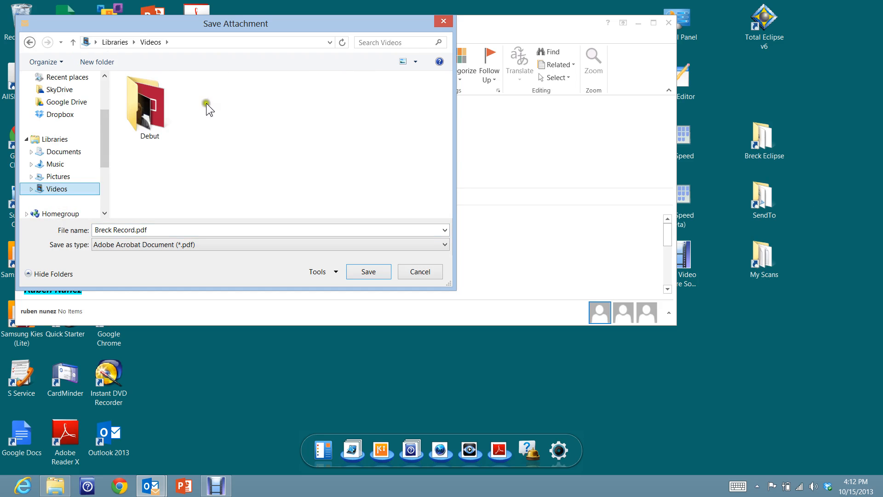
mouse_move(282, 106)
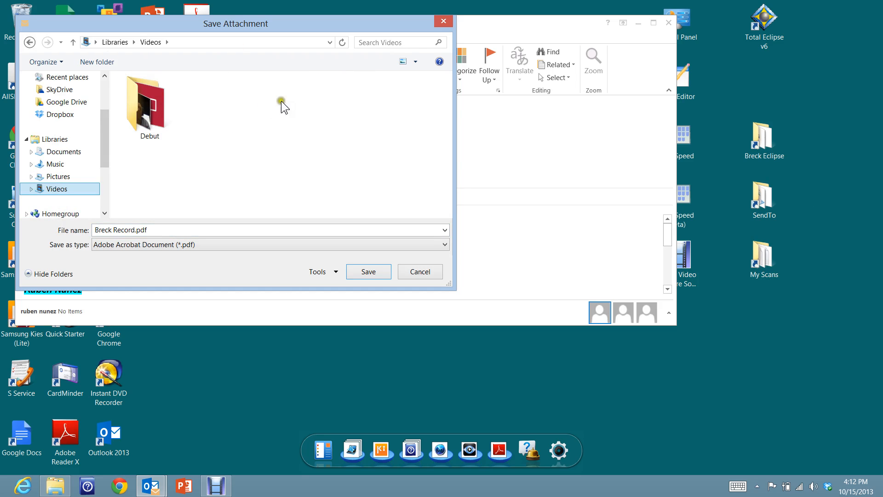
mouse_move(235, 123)
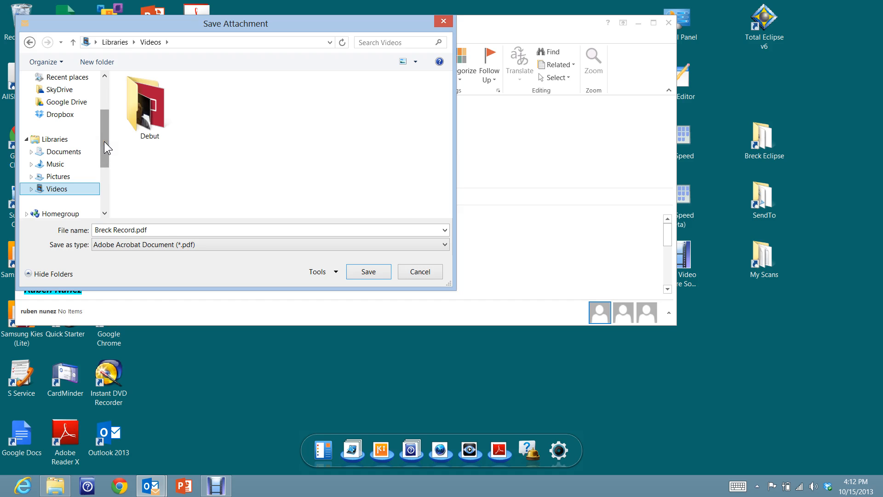
scroll("down", 3)
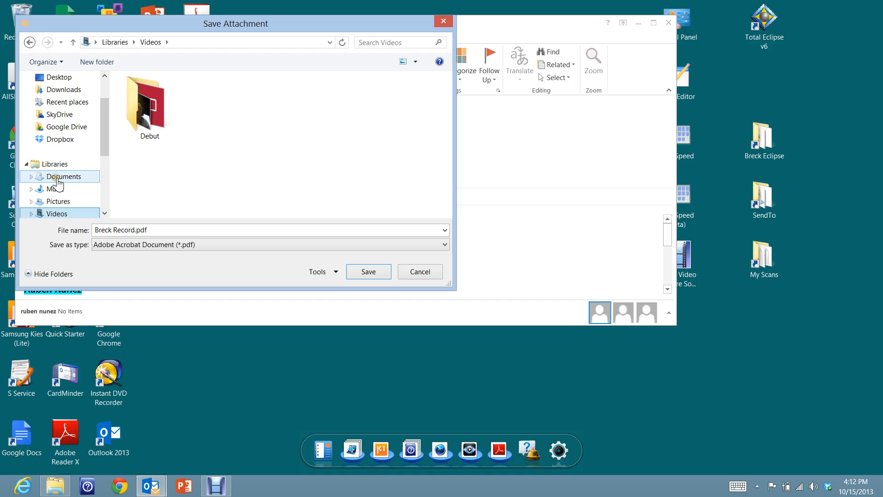
left_click(66, 177)
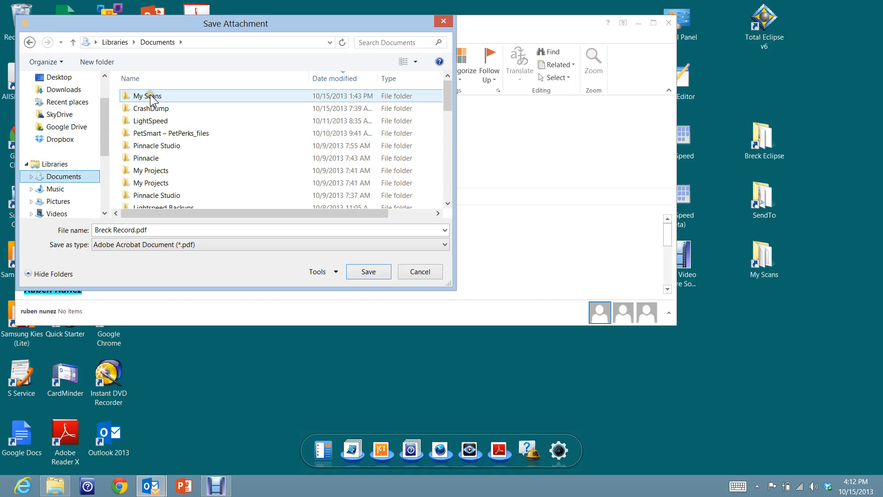
double_click(151, 96)
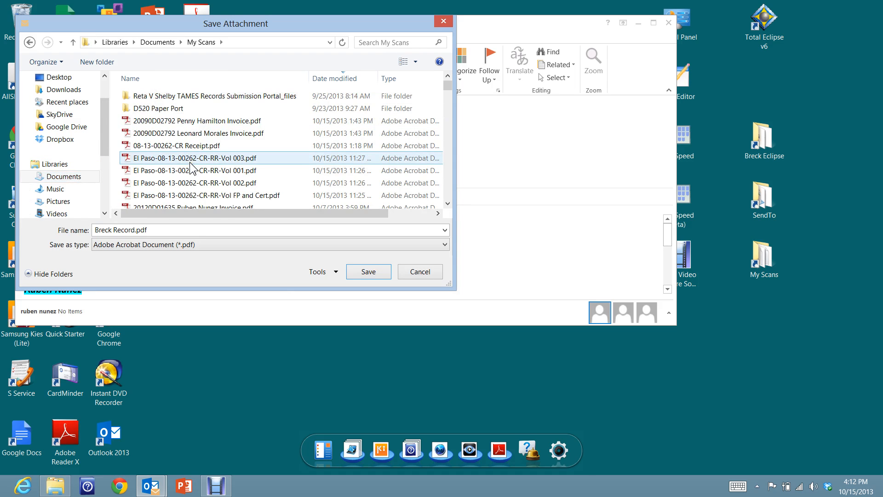
mouse_move(194, 158)
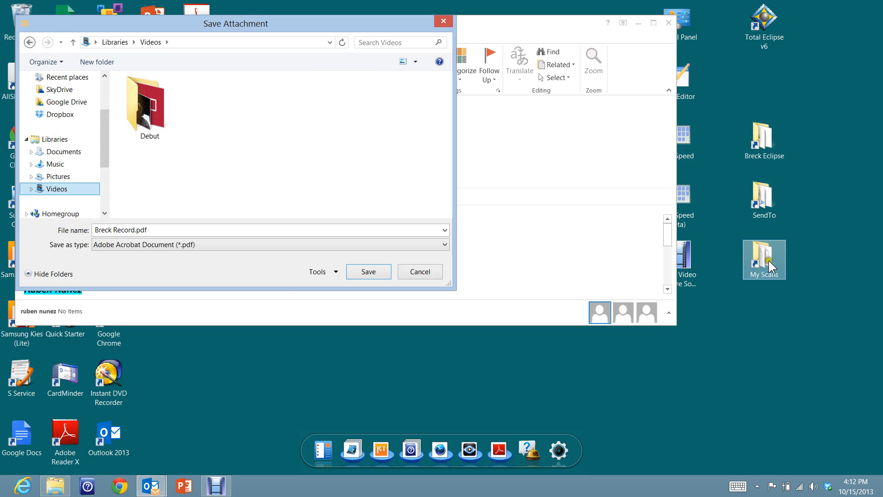
mouse_move(768, 265)
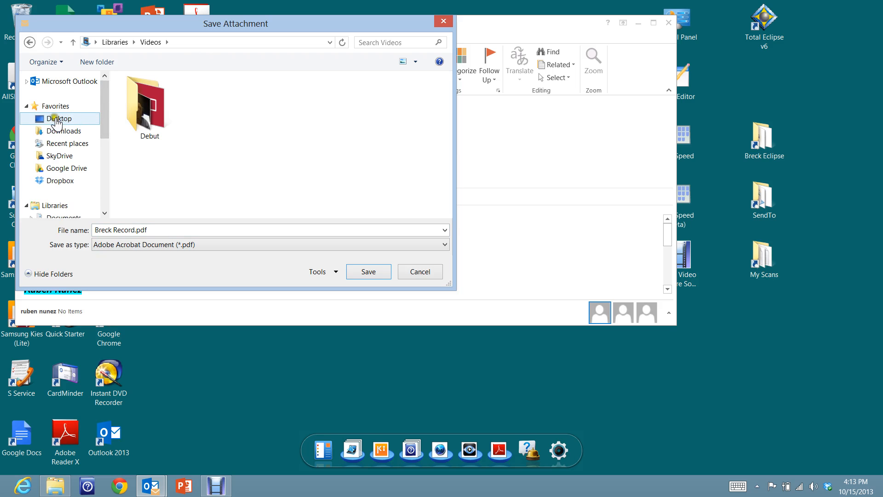
left_click(59, 119)
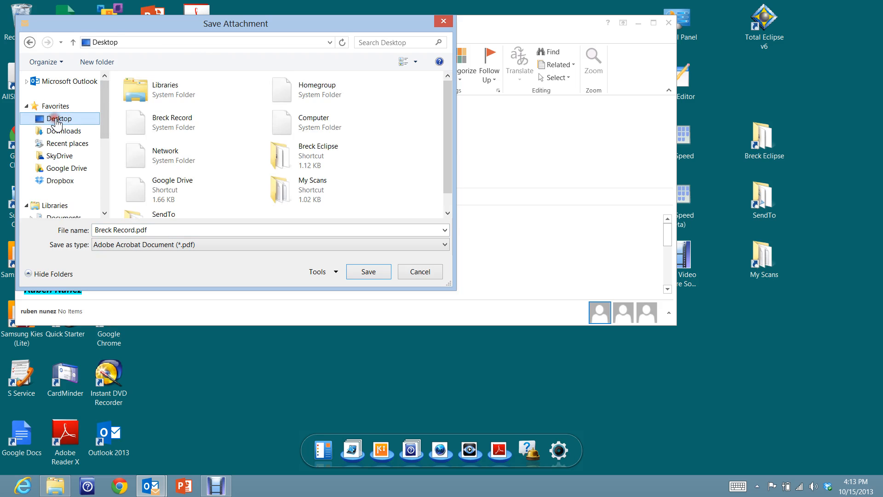
left_click(337, 189)
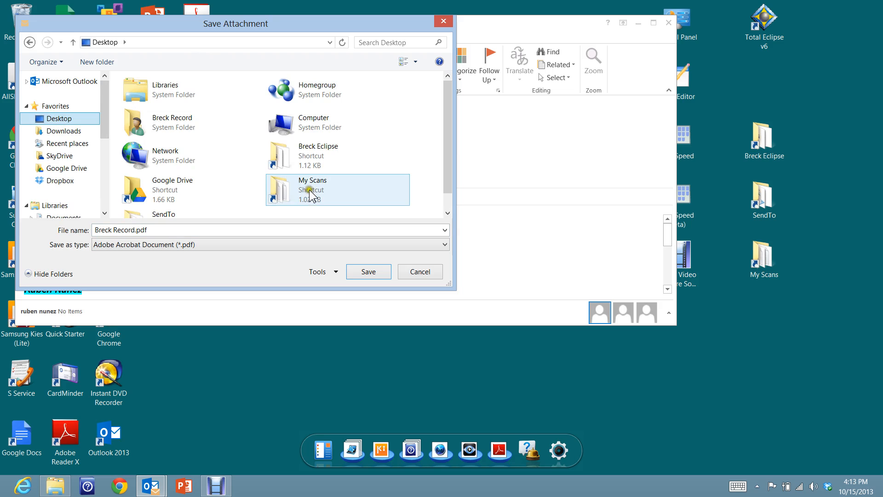
mouse_move(309, 190)
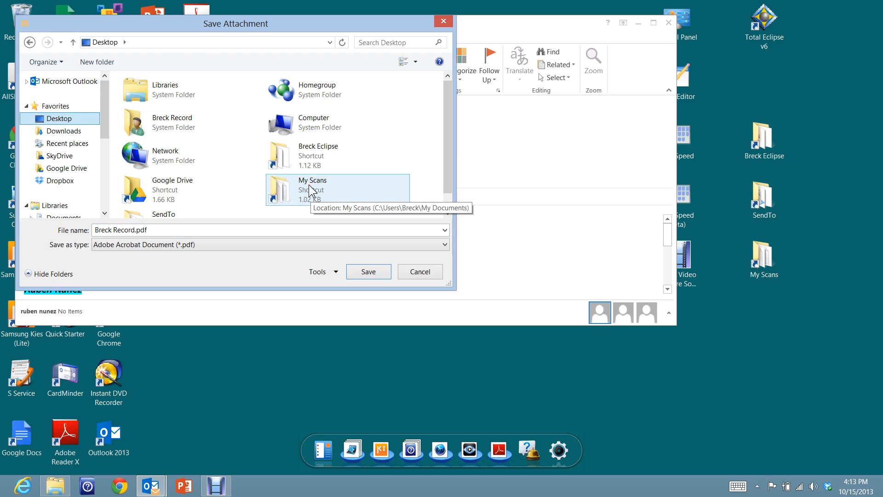
mouse_move(470, 269)
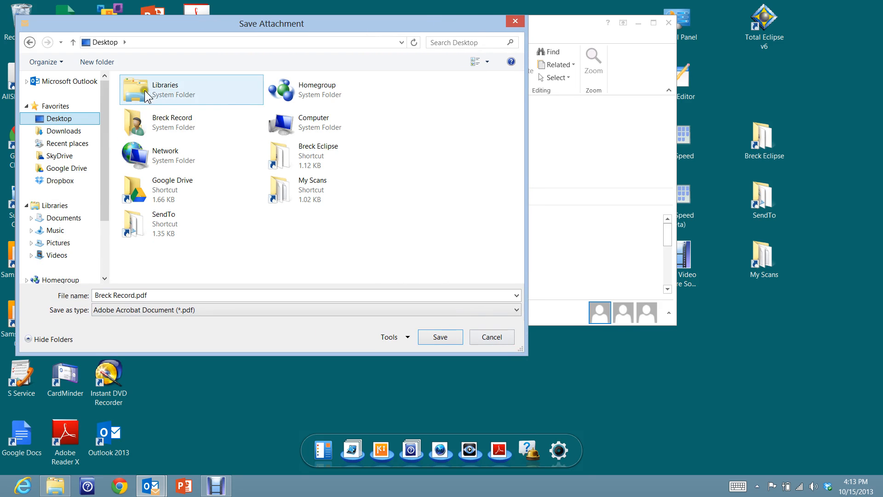
left_click(313, 189)
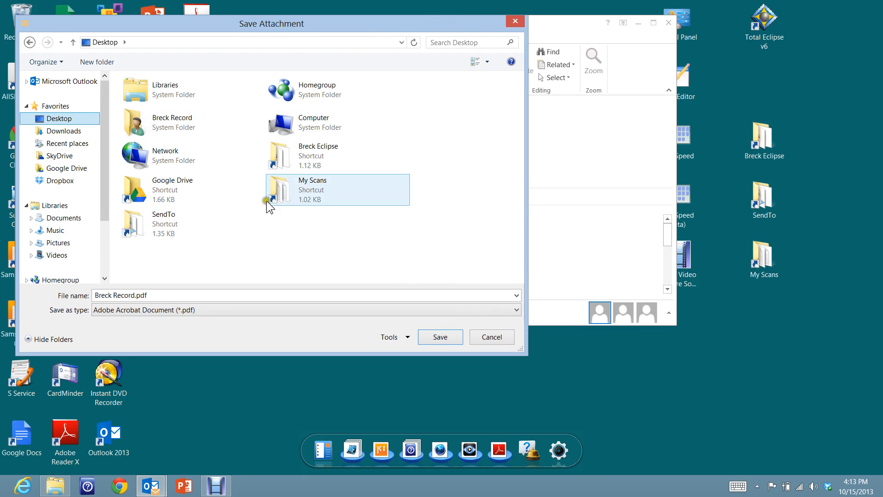
mouse_move(315, 201)
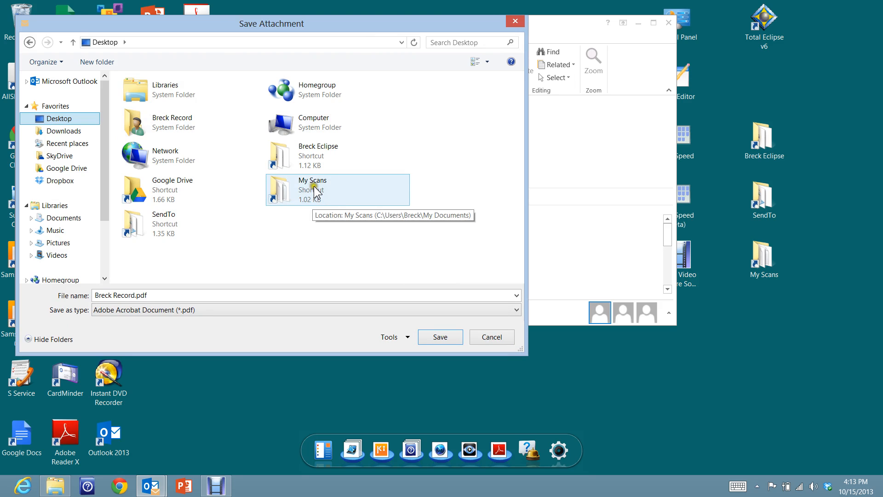
double_click(313, 189)
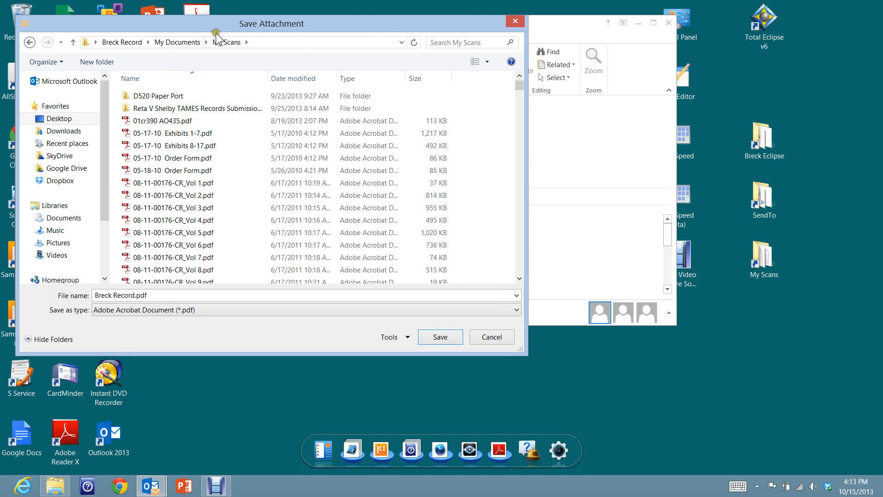
left_click(172, 195)
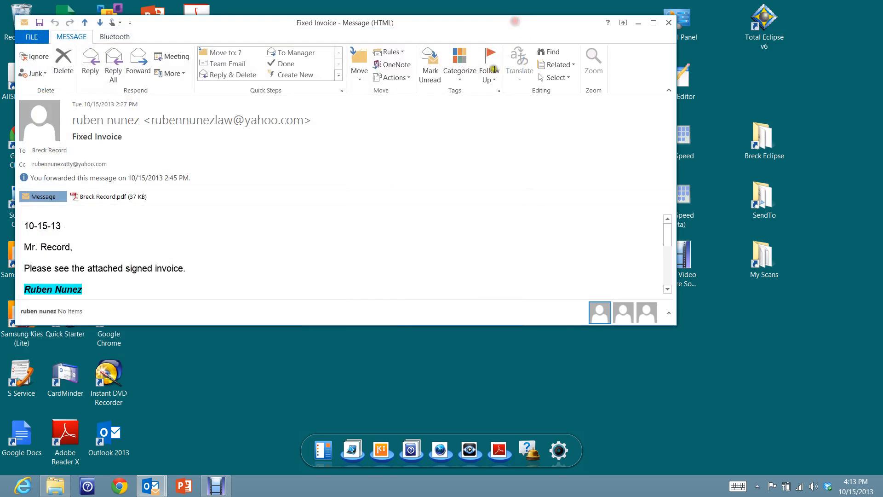
mouse_move(103, 196)
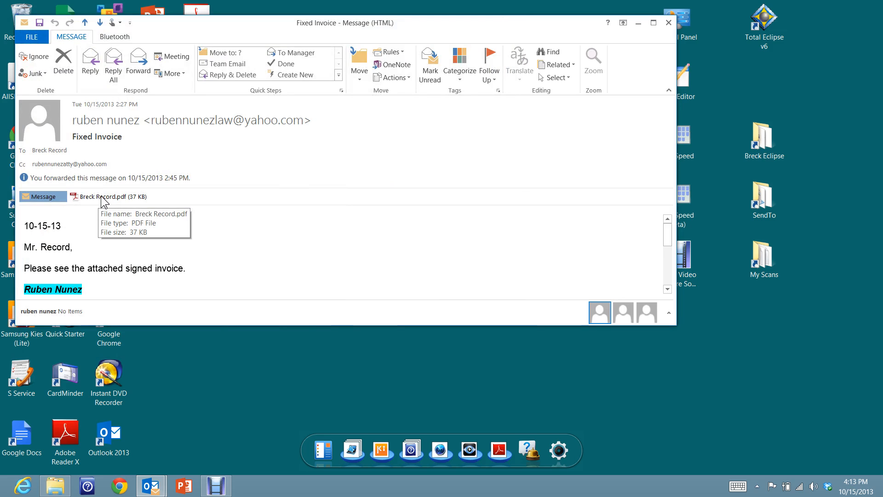
Open the Breck Record.pdf save dialog again, showing the Documents library.
right_click(108, 196)
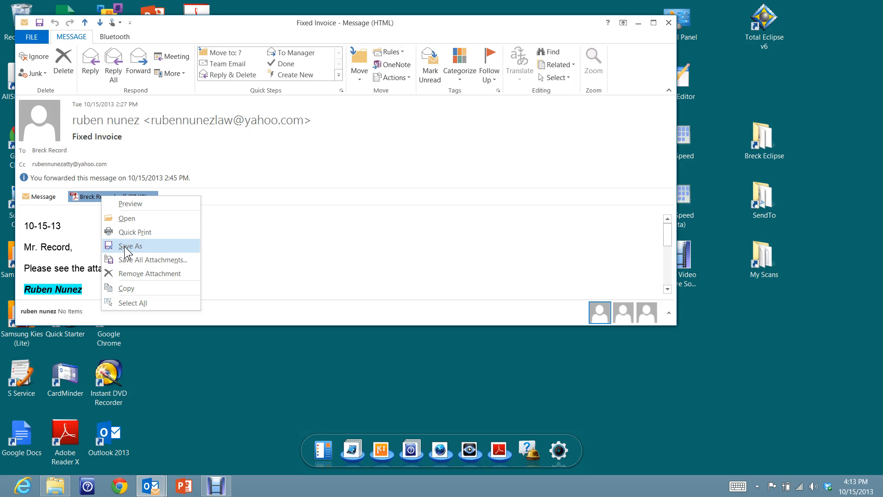
left_click(131, 245)
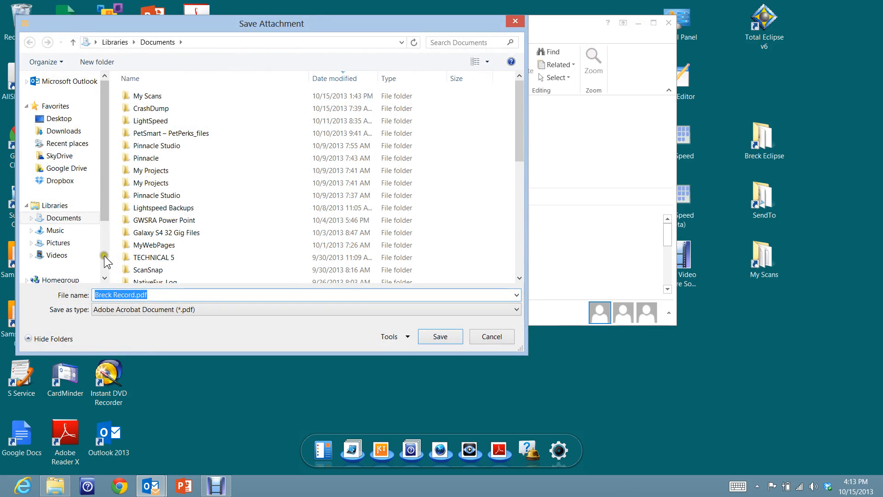
Enter the Breck folder via the Breck Eclipse shortcut and name the file 042712_Vol 2.pdf.
left_click(60, 118)
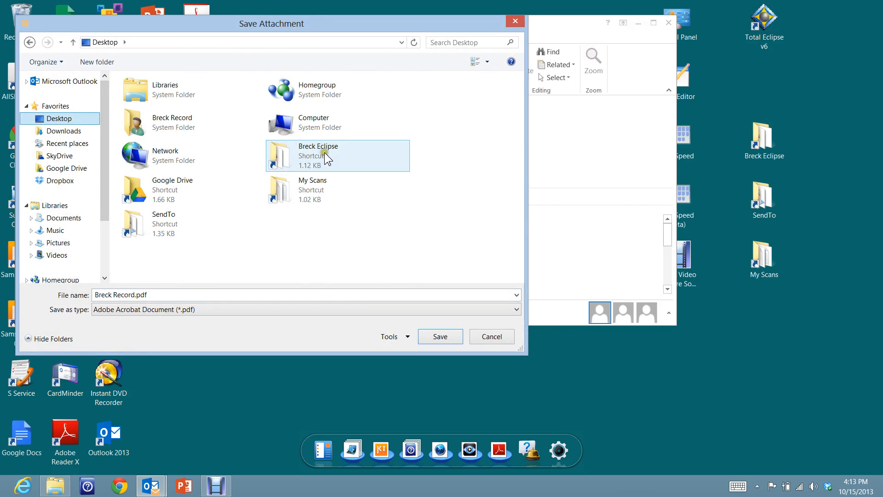
mouse_move(313, 156)
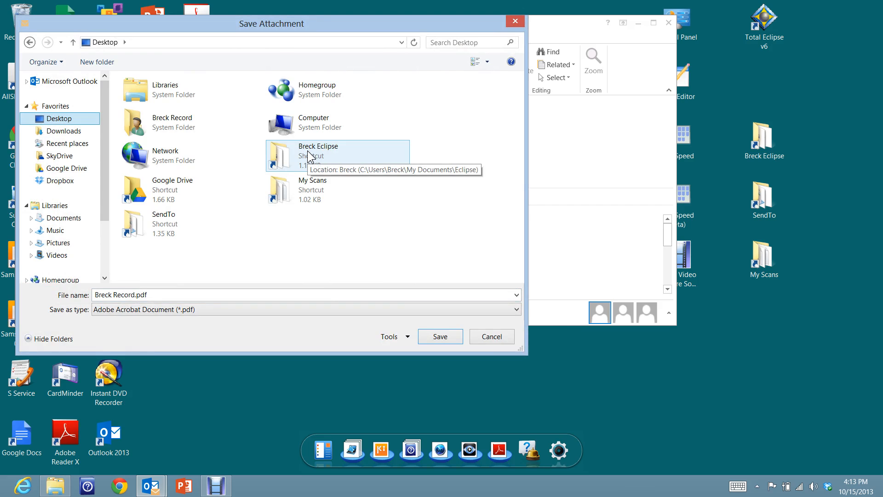
double_click(319, 151)
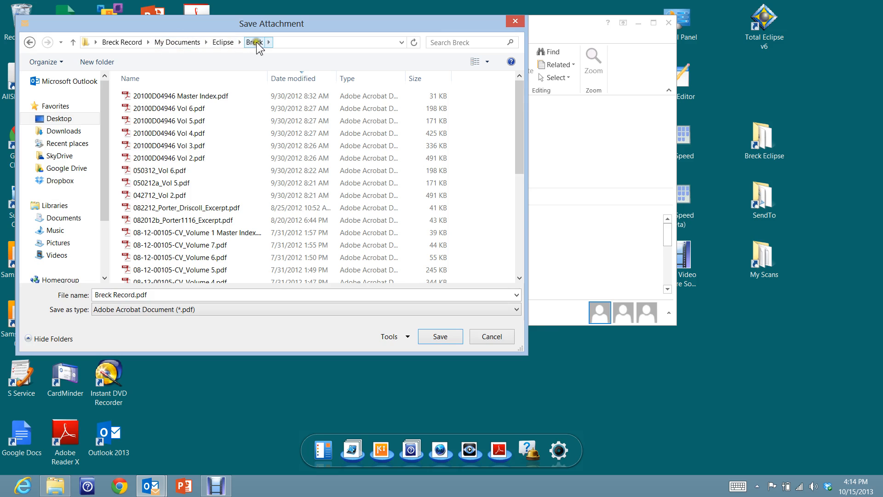
left_click(180, 145)
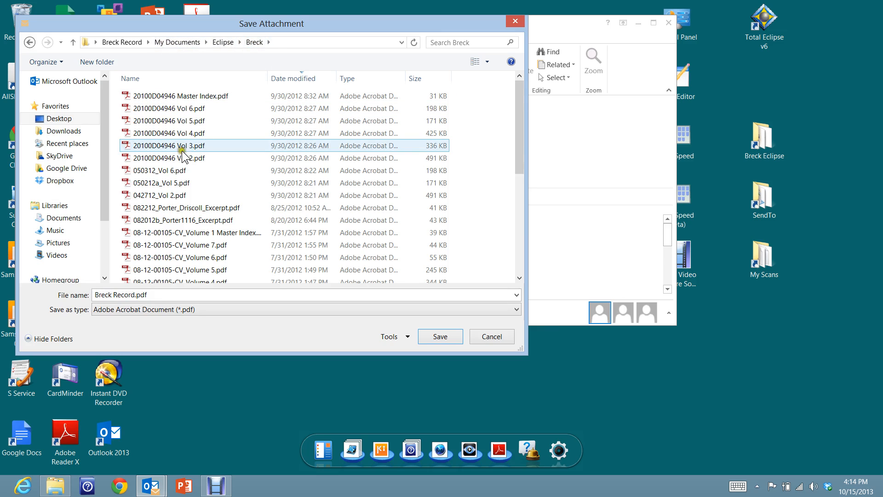
left_click(169, 158)
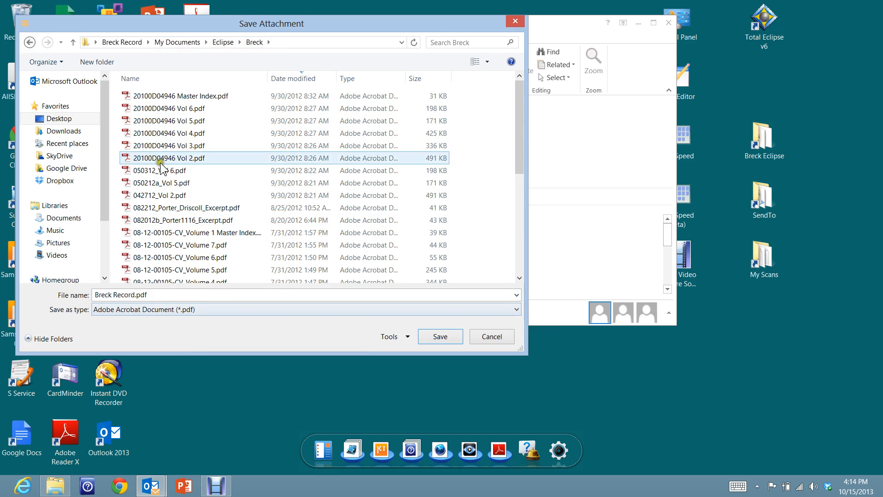
left_click(163, 170)
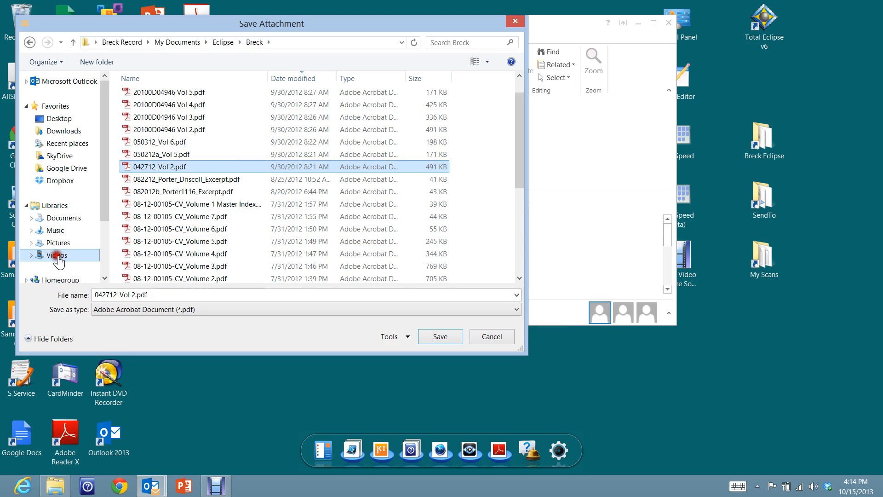
Navigate Libraries > Documents > Eclipse > Breck in the save dialog.
left_click(57, 255)
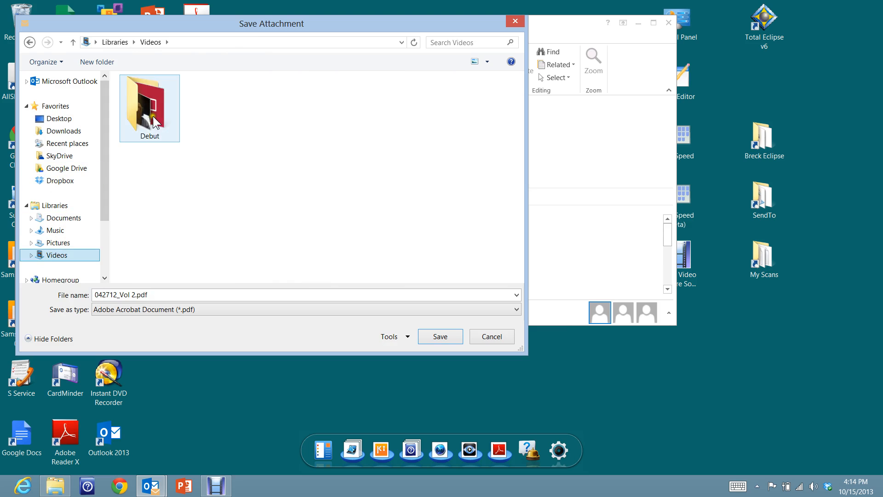
left_click(66, 218)
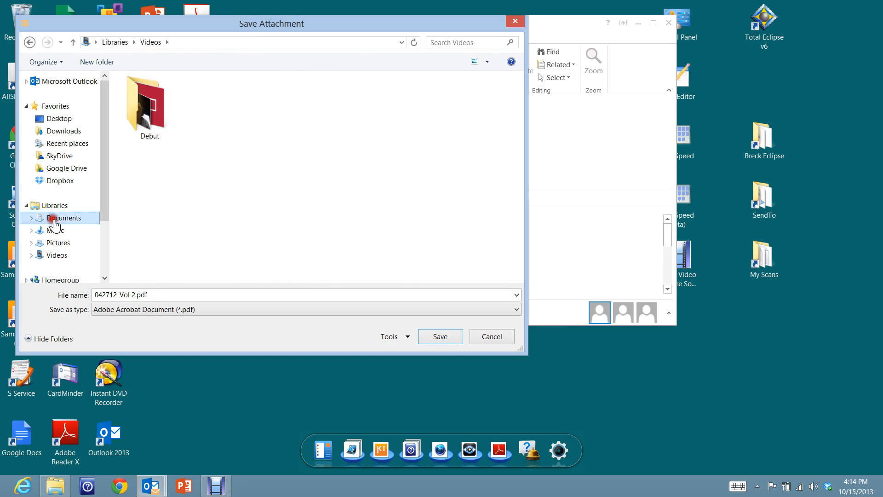
left_click(64, 218)
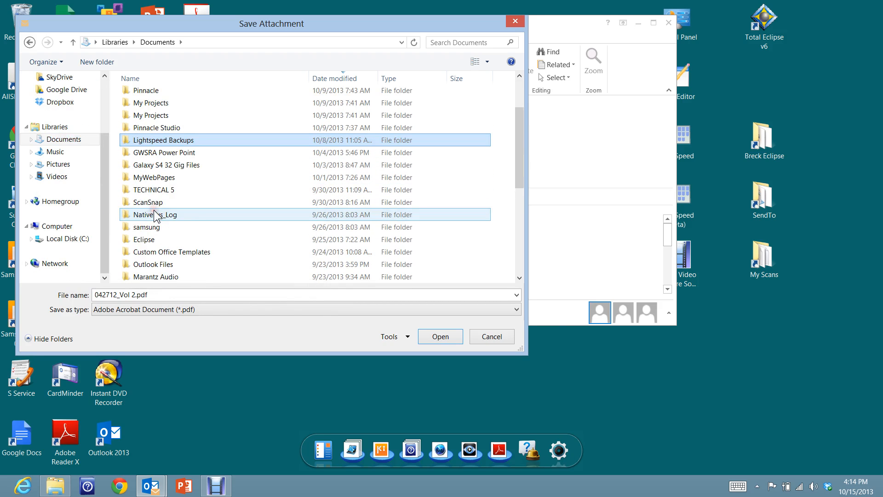
double_click(144, 239)
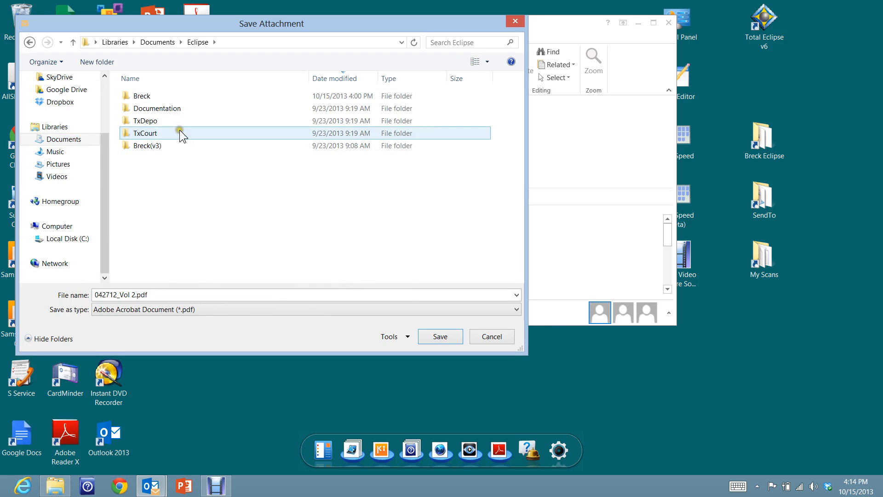
left_click(142, 95)
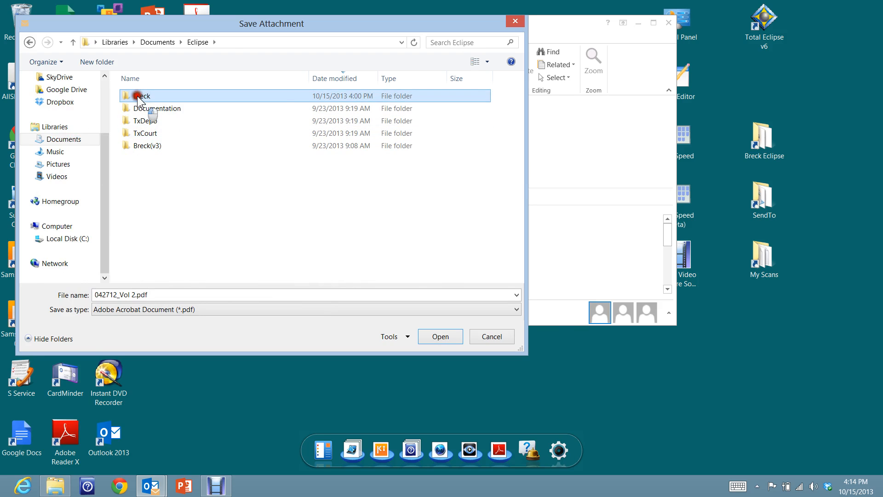
double_click(140, 95)
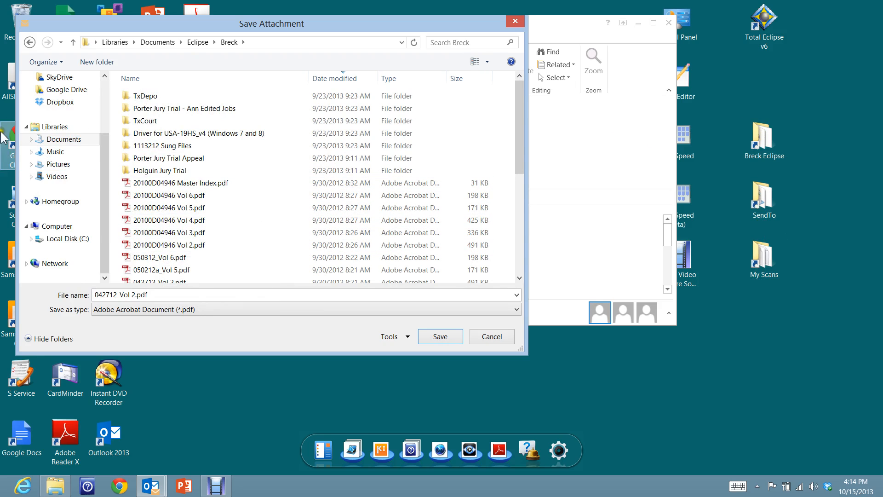
left_click(59, 118)
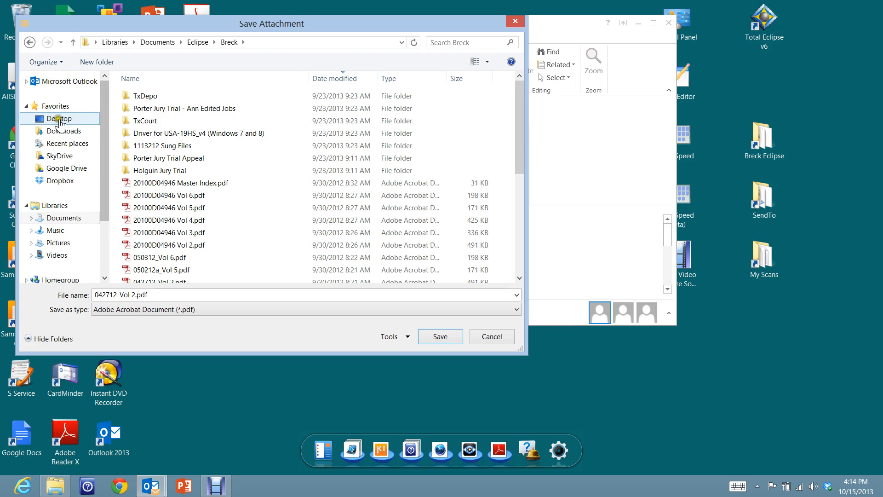
Show the Desktop with its Breck Eclipse and My Scans shortcuts in the save dialog.
left_click(59, 118)
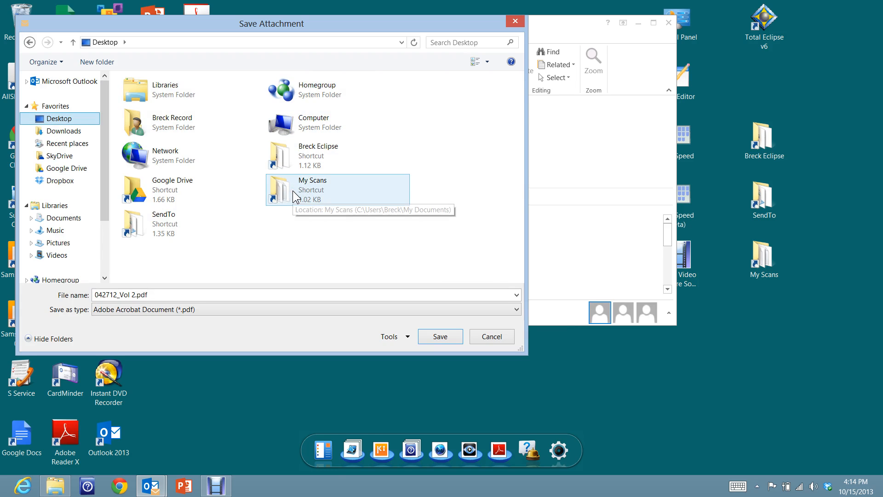
mouse_move(298, 164)
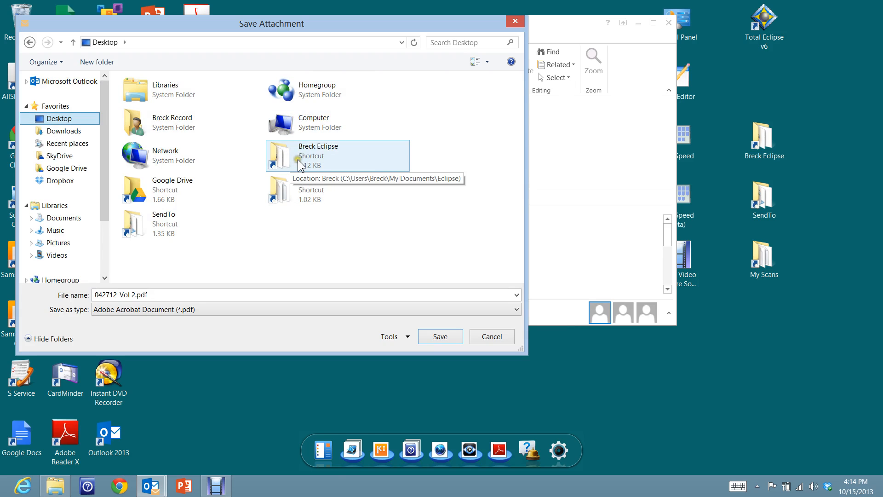
mouse_move(304, 162)
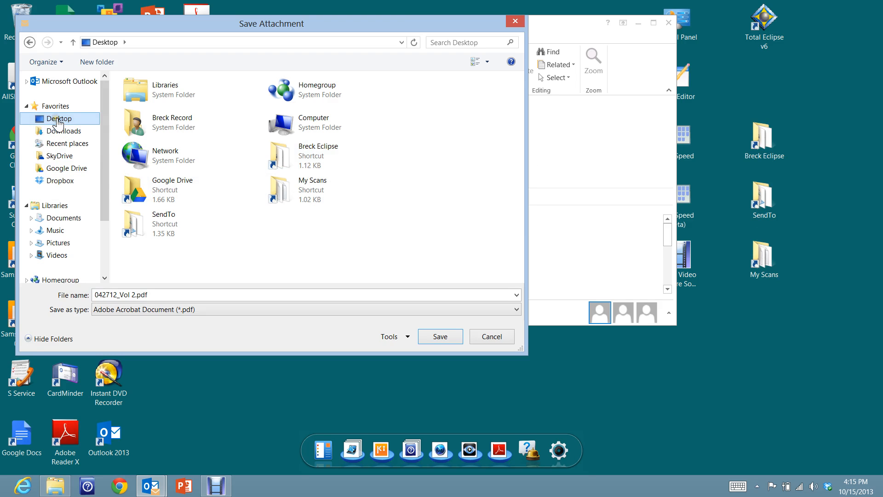
mouse_move(283, 163)
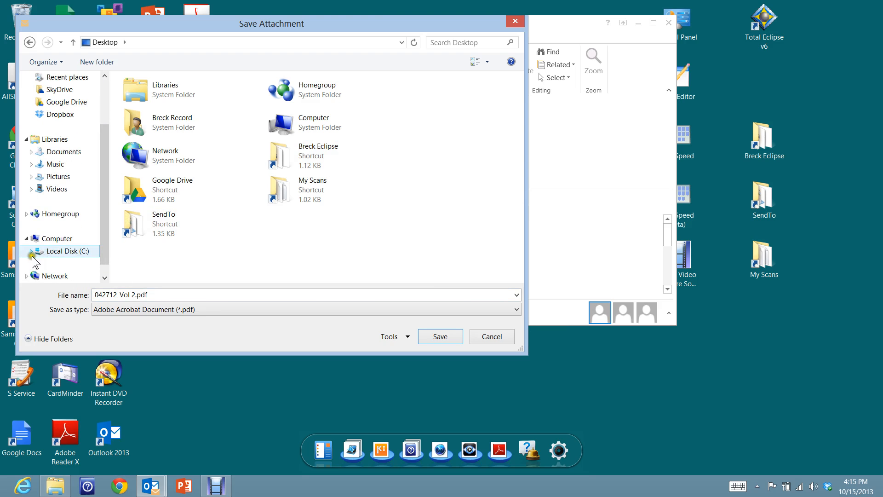
Browse C:\Users\Breck Record's Documents and My Documents, then the Breck user folder.
left_click(35, 251)
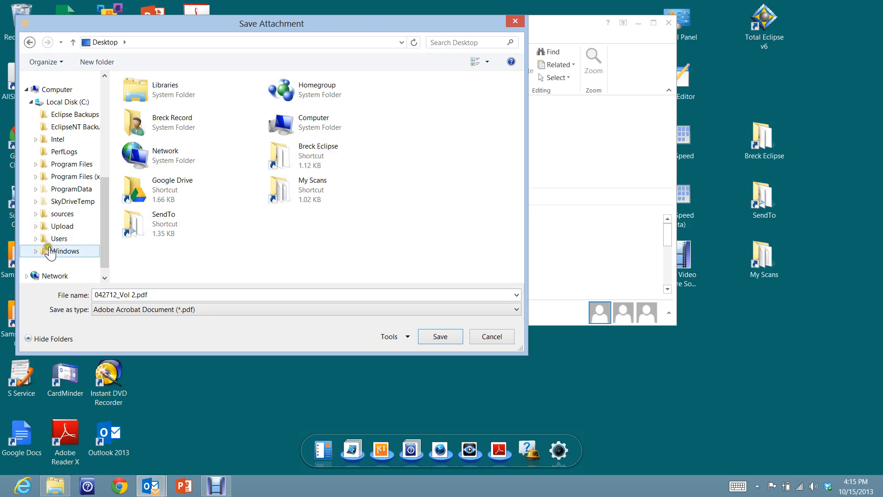
left_click(35, 238)
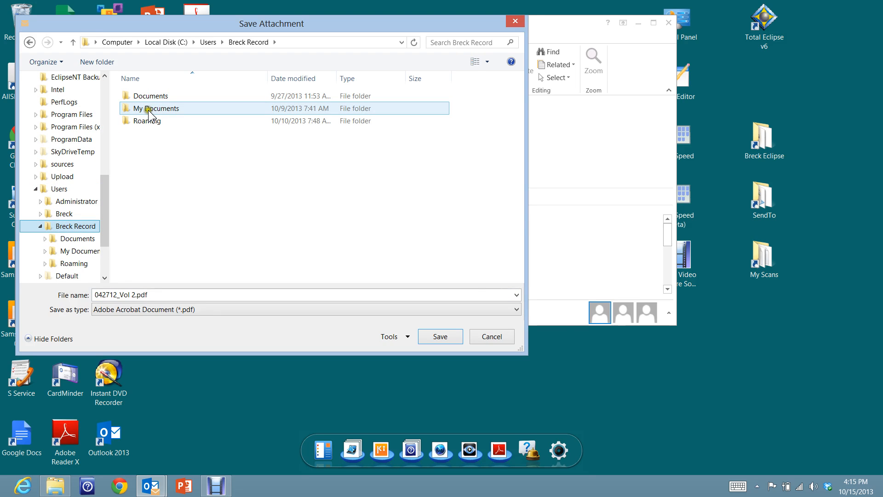
mouse_move(148, 121)
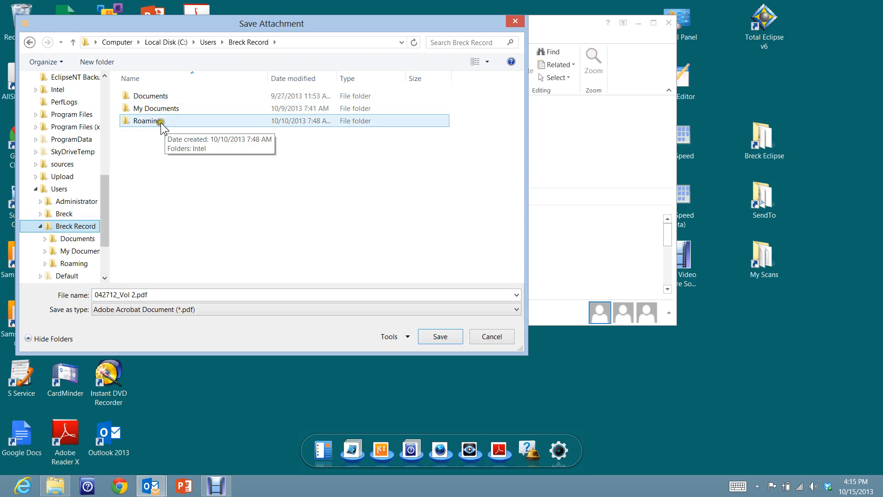
double_click(150, 96)
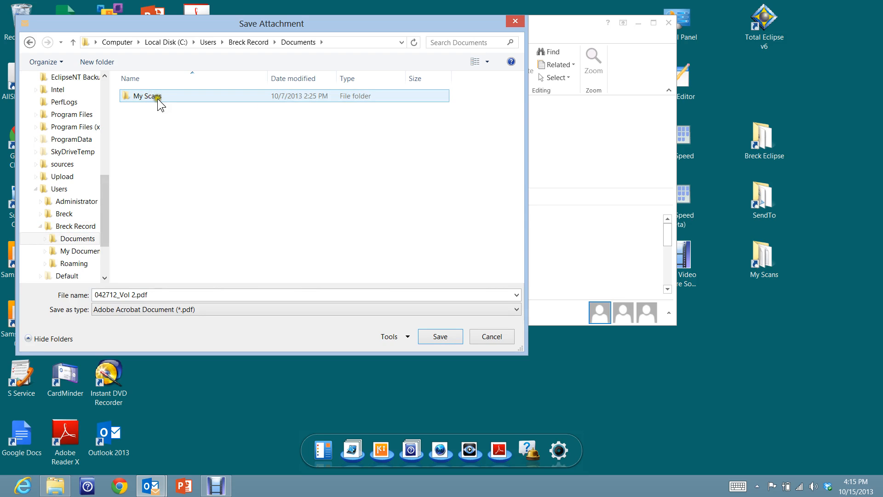
double_click(149, 96)
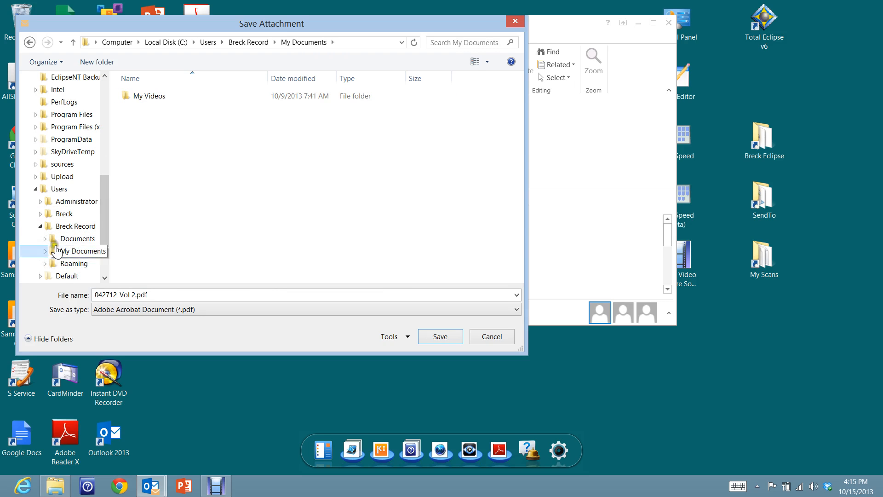
left_click(63, 213)
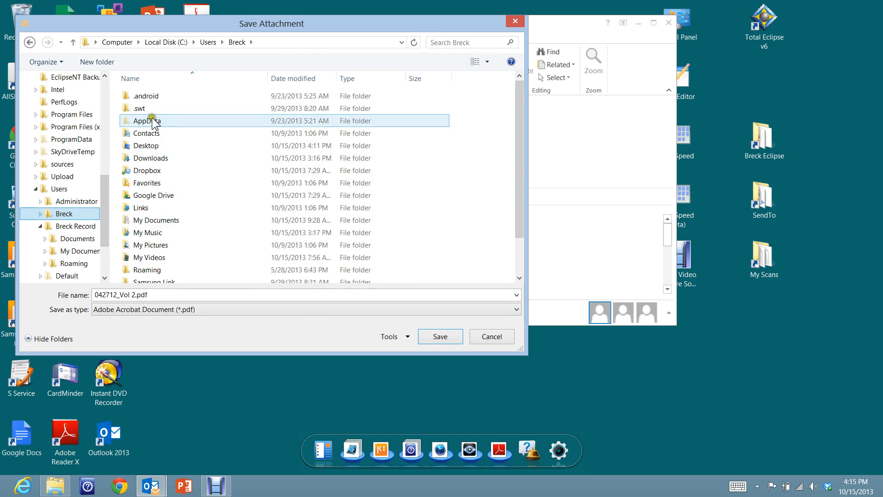
left_click(145, 170)
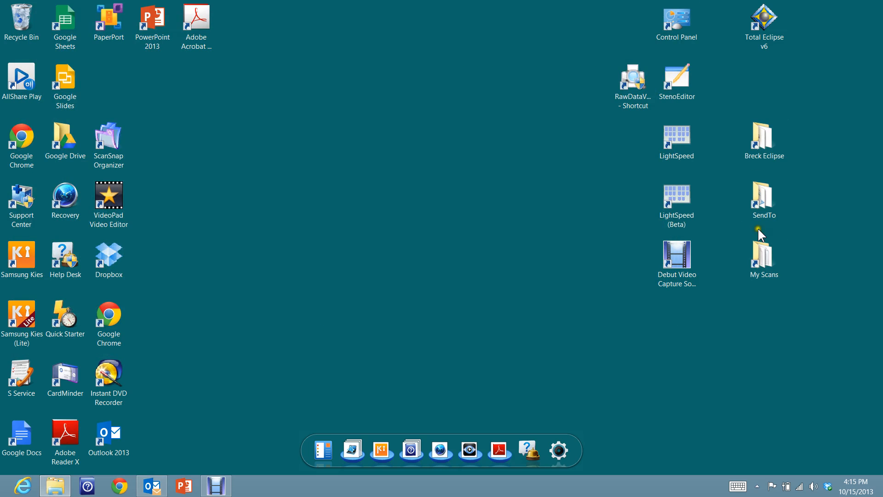
Select the Breck Eclipse desktop shortcut, then clear the selection on empty desktop.
left_click(764, 138)
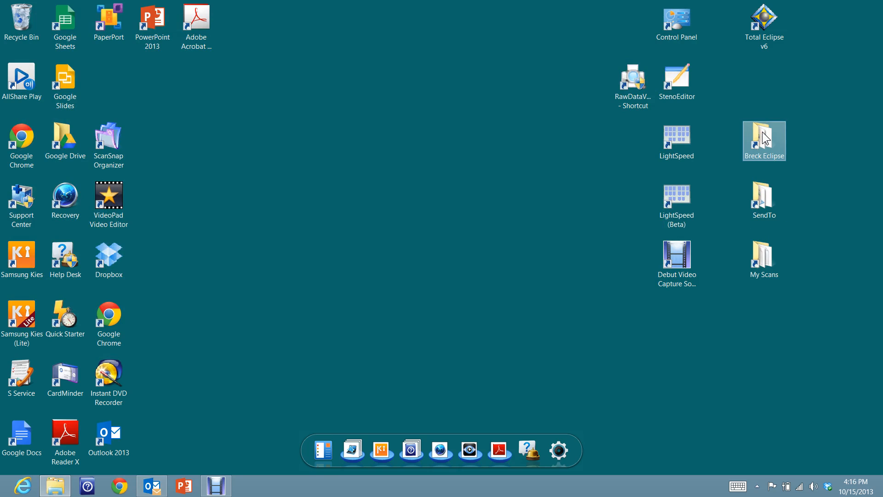
left_click(391, 201)
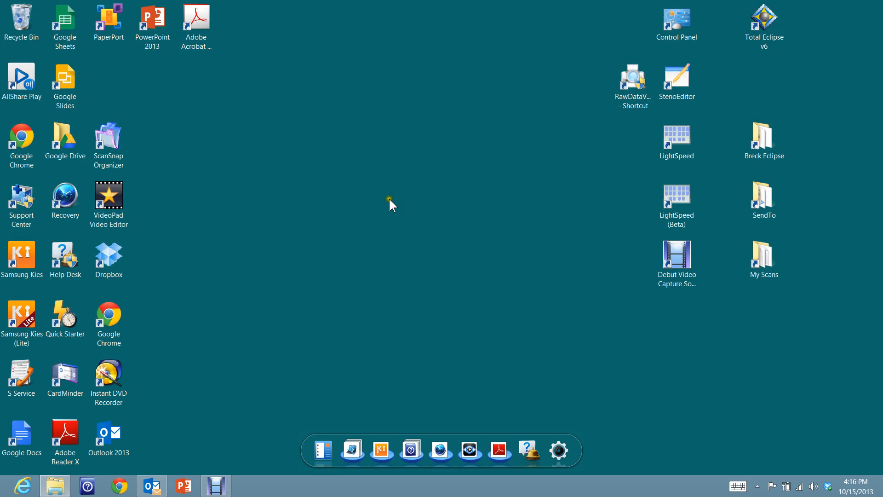
mouse_move(387, 224)
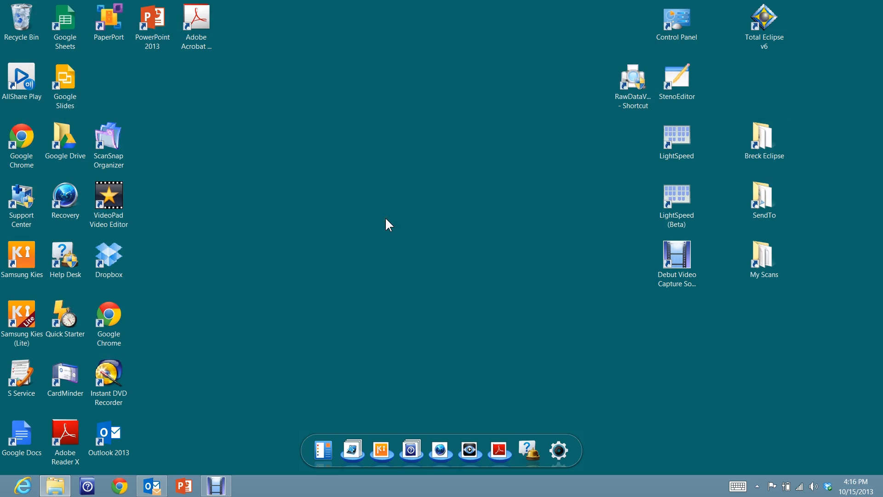